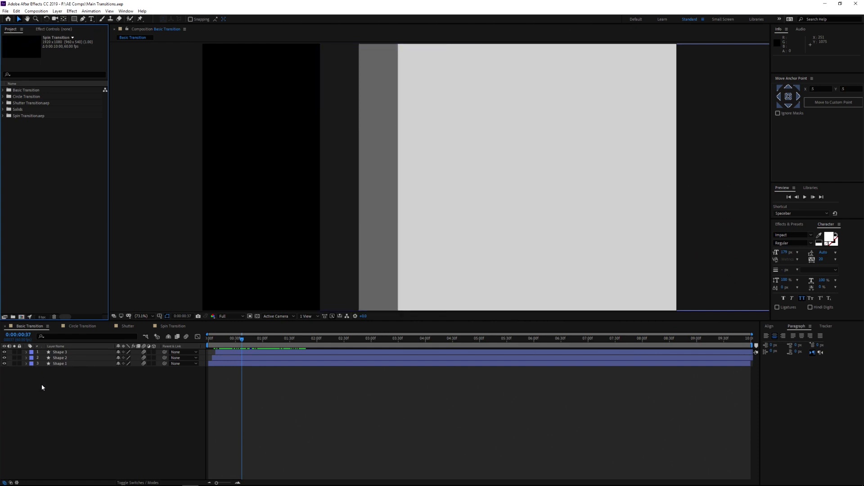
Step: Scrub through the Basic Transition timeline to preview its wipe at several frames
{"action": "left_click", "coordinate": [208, 339]}
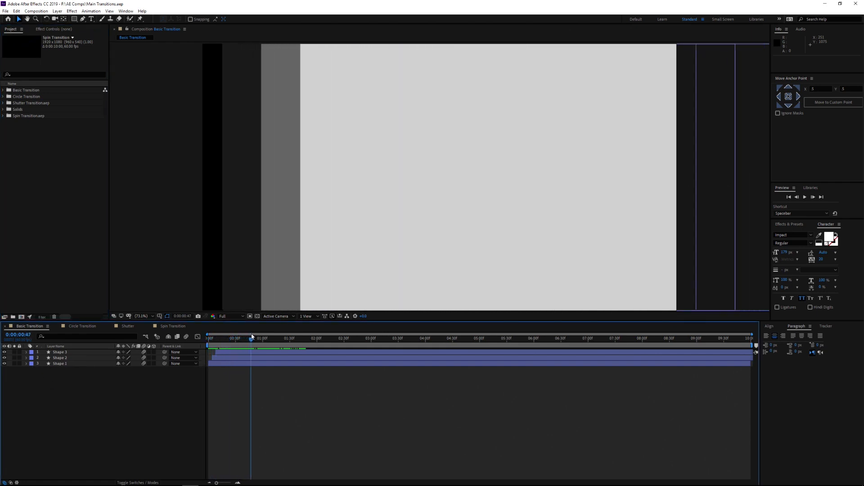
{"action": "left_click", "coordinate": [261, 338]}
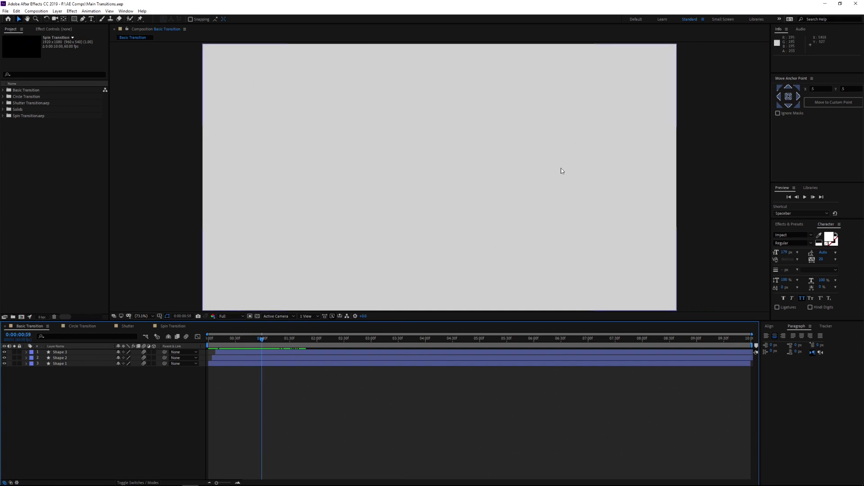
{"action": "mouse_move", "coordinate": [255, 334]}
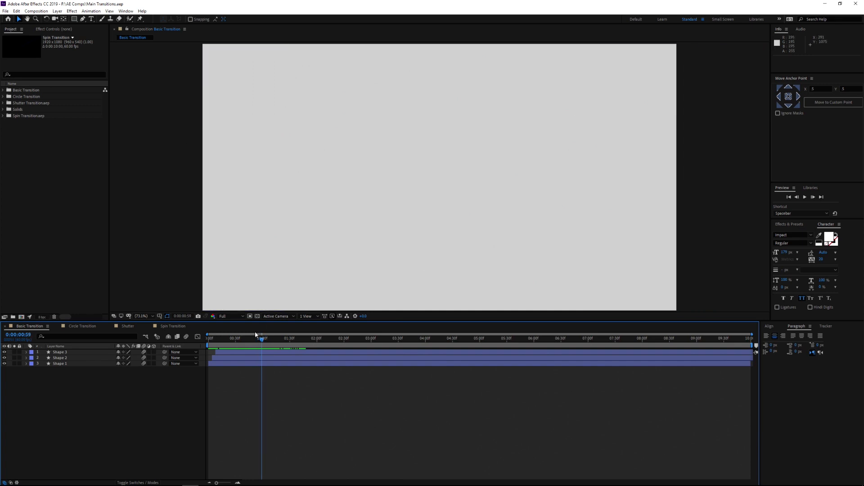
{"action": "left_click", "coordinate": [265, 339]}
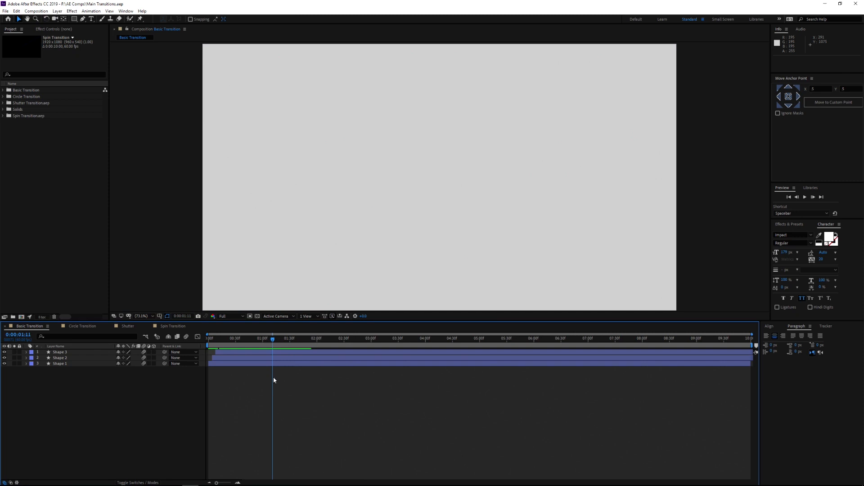
{"action": "mouse_move", "coordinate": [274, 383]}
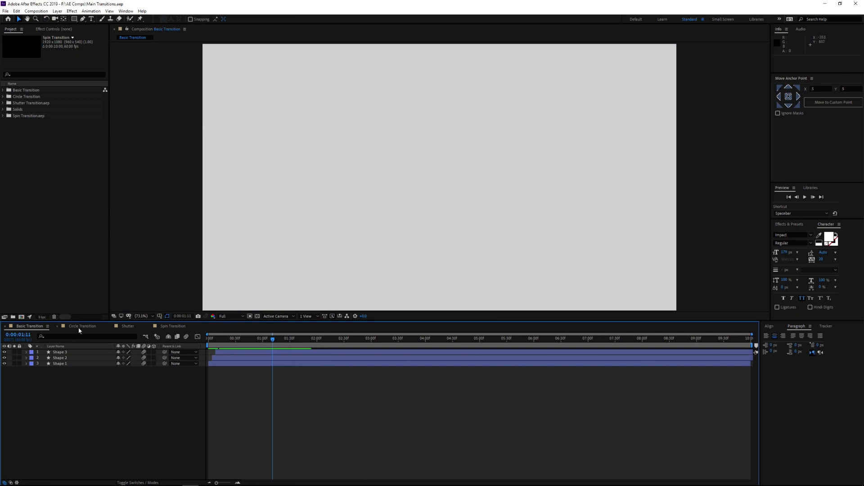
Step: Switch to Circle Transition, inspect the Logo pre-composition's portrait, and return
{"action": "left_click", "coordinate": [82, 326]}
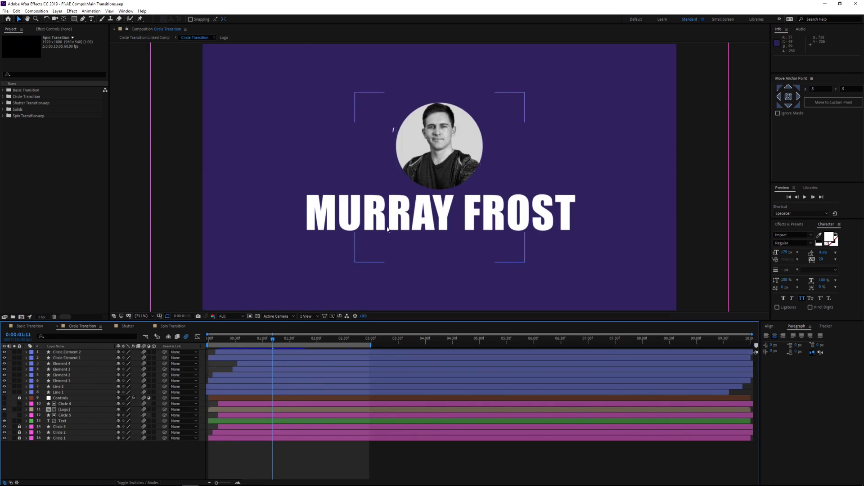
{"action": "left_click", "coordinate": [66, 409]}
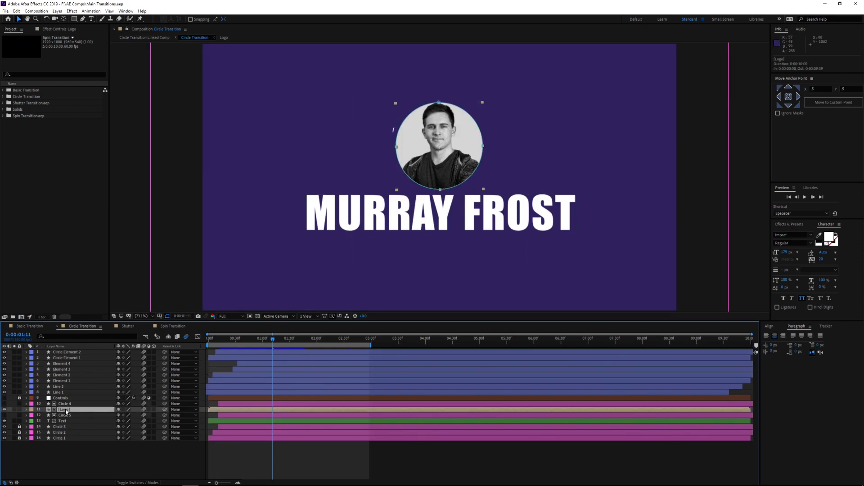
{"action": "left_click", "coordinate": [223, 38]}
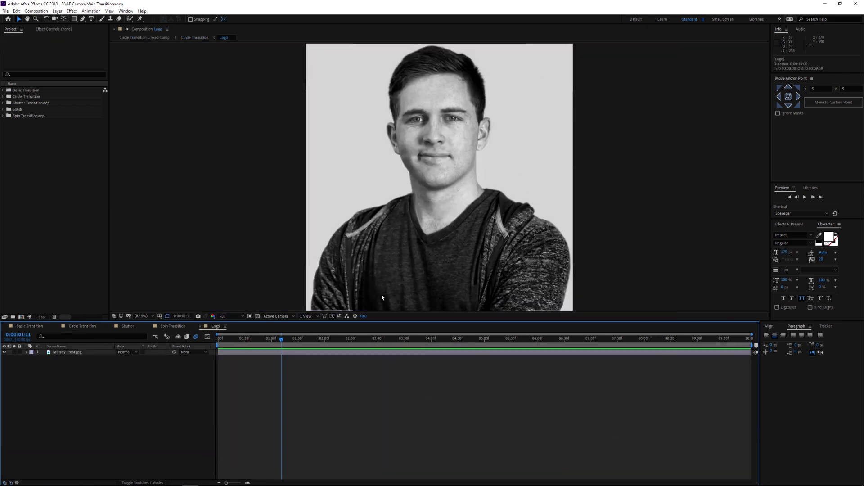
{"action": "left_click", "coordinate": [82, 326]}
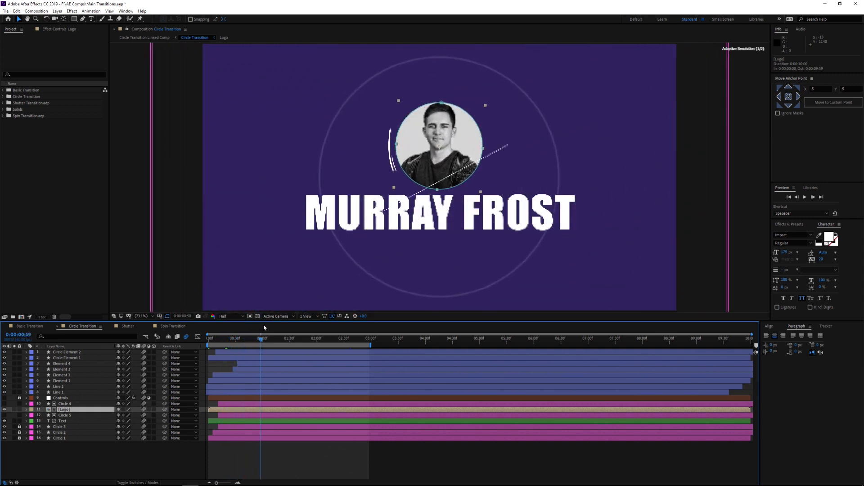
Step: Scrub the Circle Transition timeline to preview the circular portrait wipe
{"action": "left_click", "coordinate": [264, 338]}
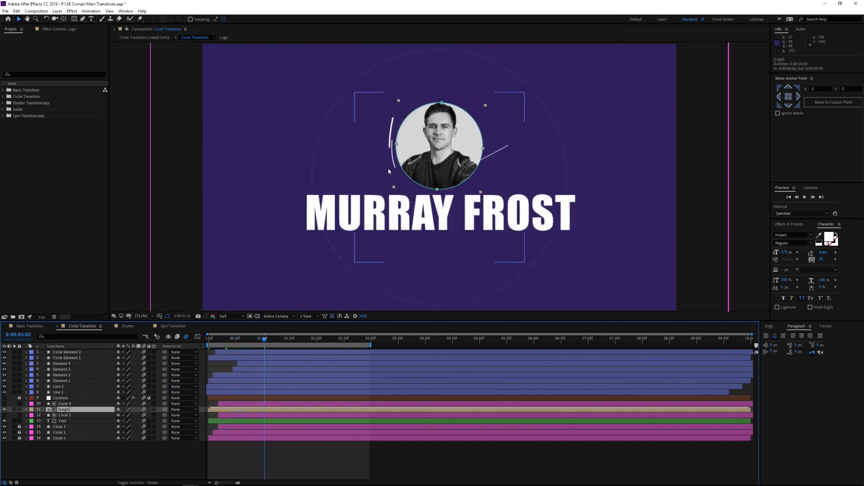
{"action": "mouse_move", "coordinate": [428, 215]}
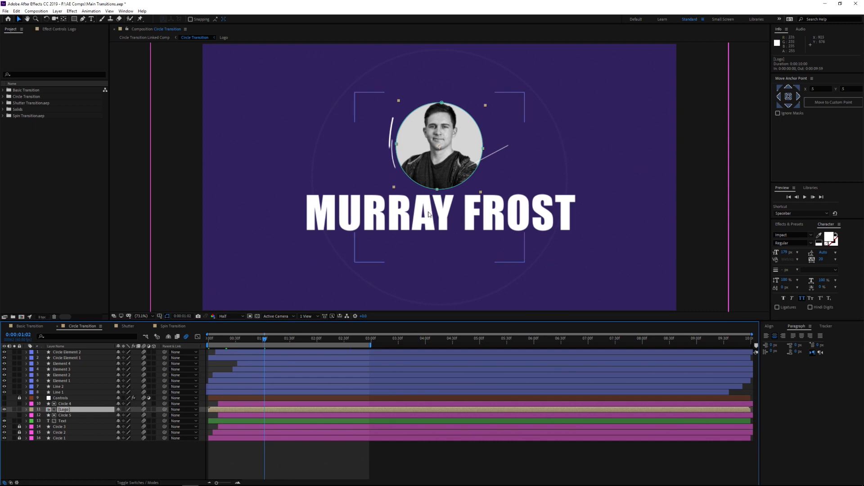
{"action": "left_click", "coordinate": [263, 338]}
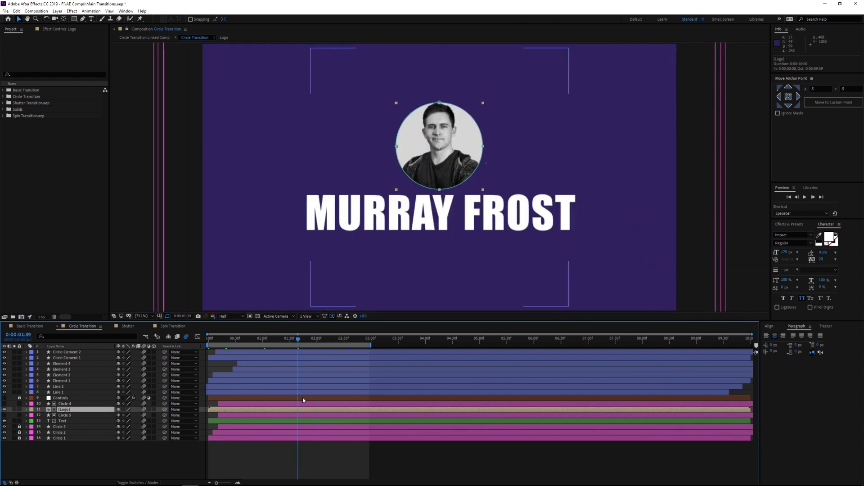
{"action": "left_click", "coordinate": [127, 326]}
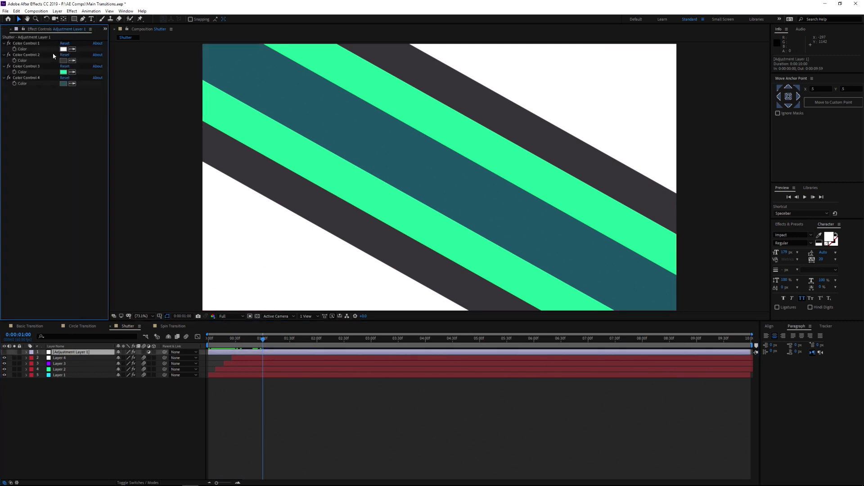
Step: Show the Controls layer colour settings in Circle Transition, then view the Basic Transition and Shutter compositions
{"action": "left_click", "coordinate": [82, 326]}
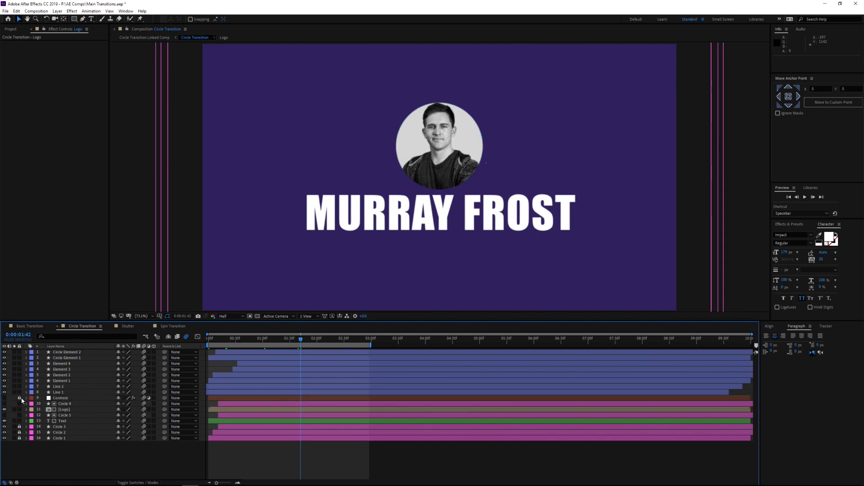
{"action": "left_click", "coordinate": [60, 397]}
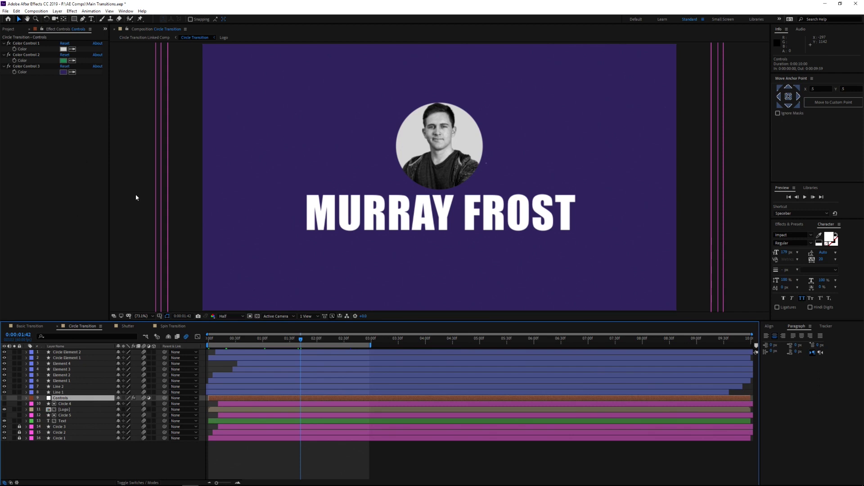
{"action": "left_click", "coordinate": [30, 326]}
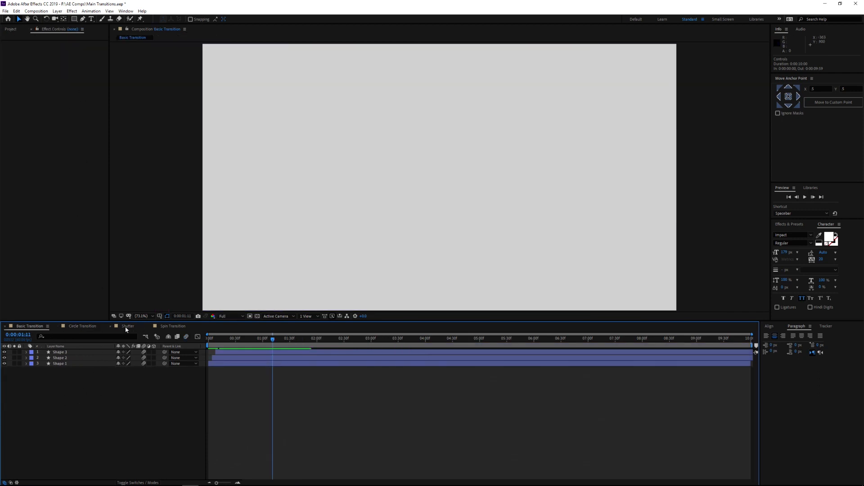
{"action": "left_click", "coordinate": [127, 326]}
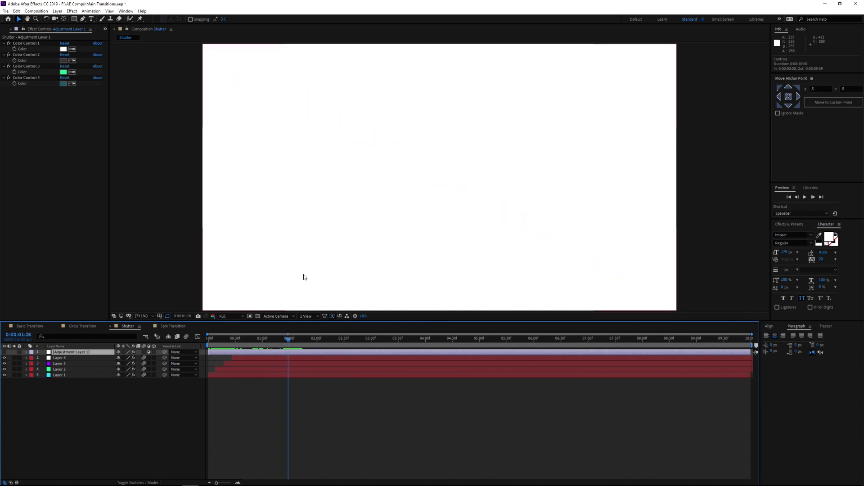
{"action": "mouse_move", "coordinate": [284, 413]}
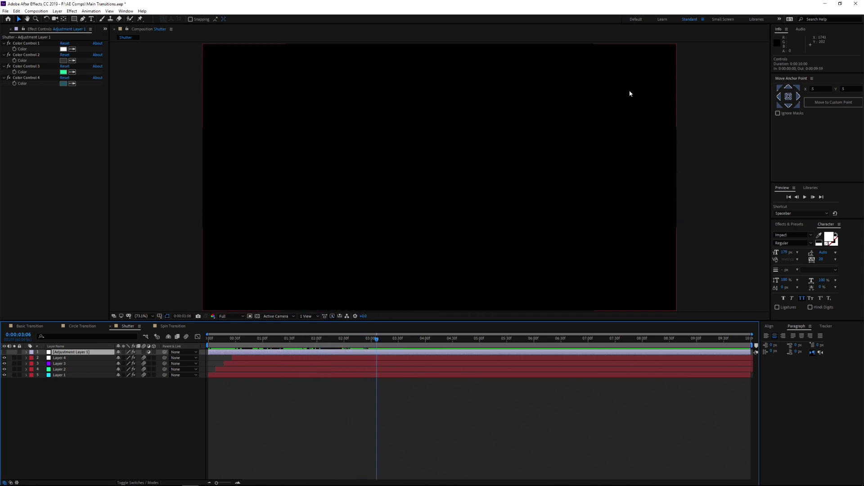
{"action": "mouse_move", "coordinate": [377, 194]}
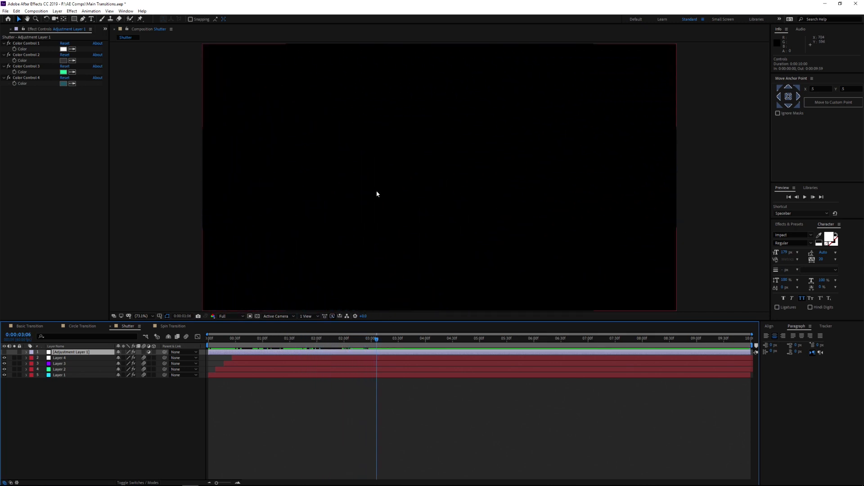
{"action": "left_click", "coordinate": [173, 326]}
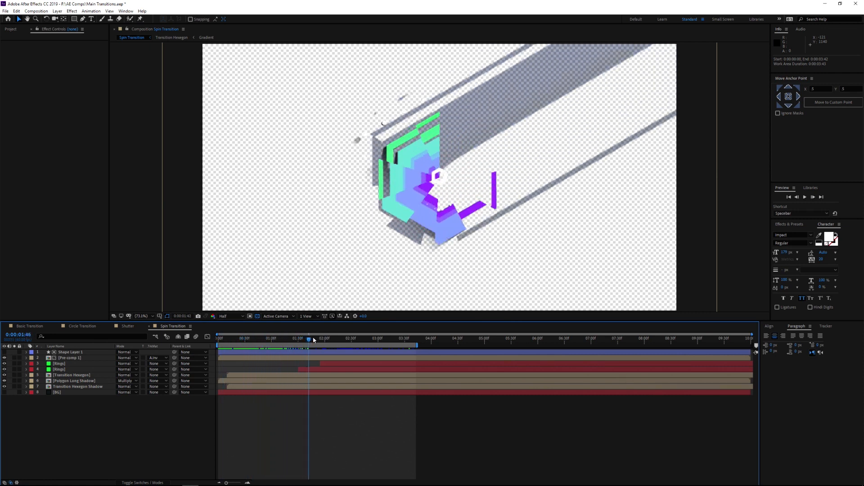
Step: Scrub the Spin Transition time ruler to preview the expanding hexagon wipe frame by frame
{"action": "left_click", "coordinate": [358, 337]}
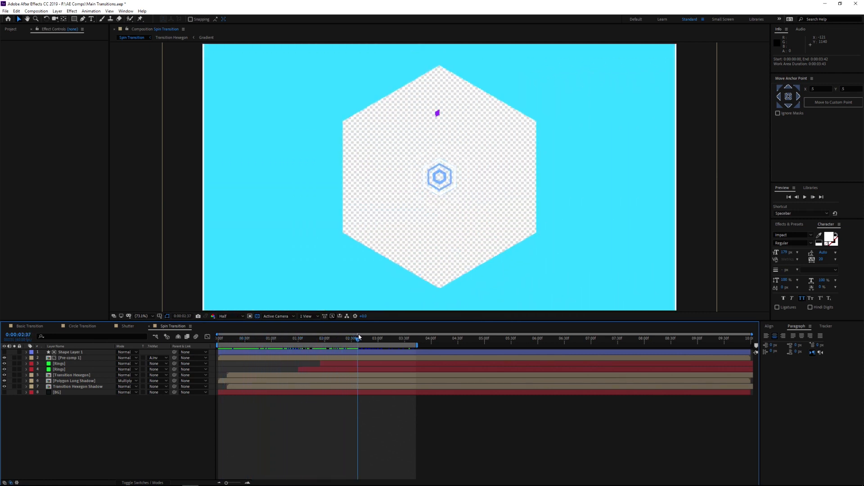
{"action": "left_click", "coordinate": [343, 337]}
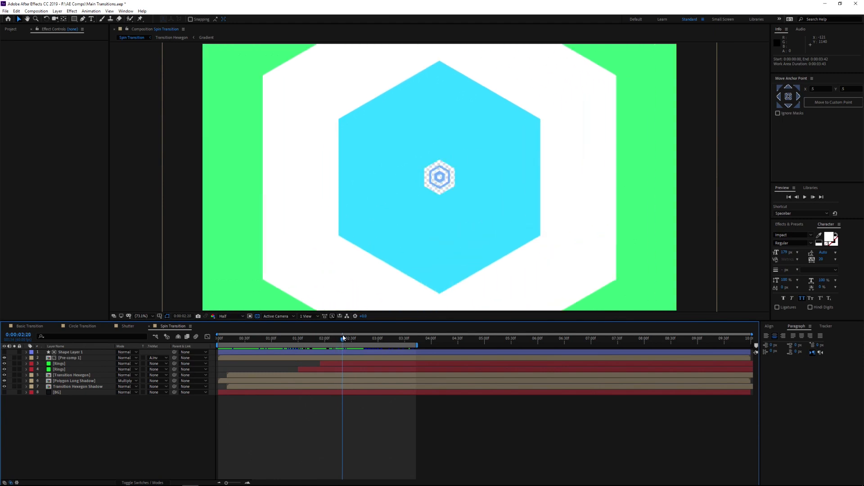
{"action": "left_click", "coordinate": [340, 337]}
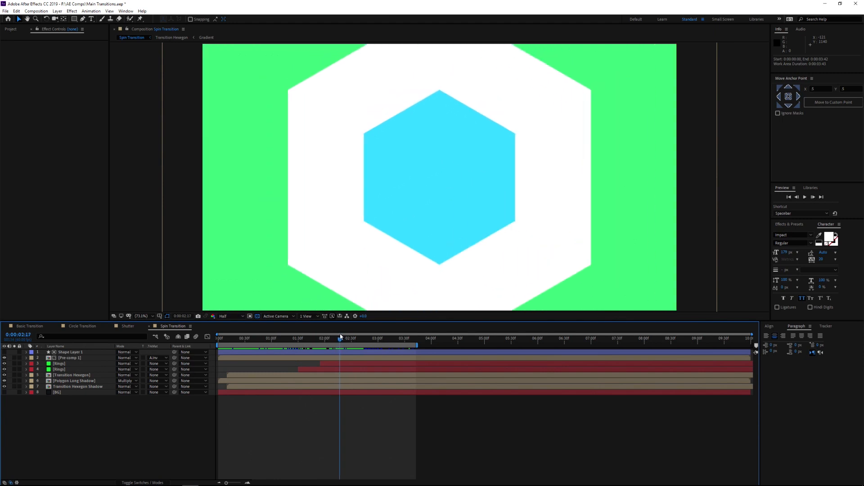
{"action": "mouse_move", "coordinate": [372, 219]}
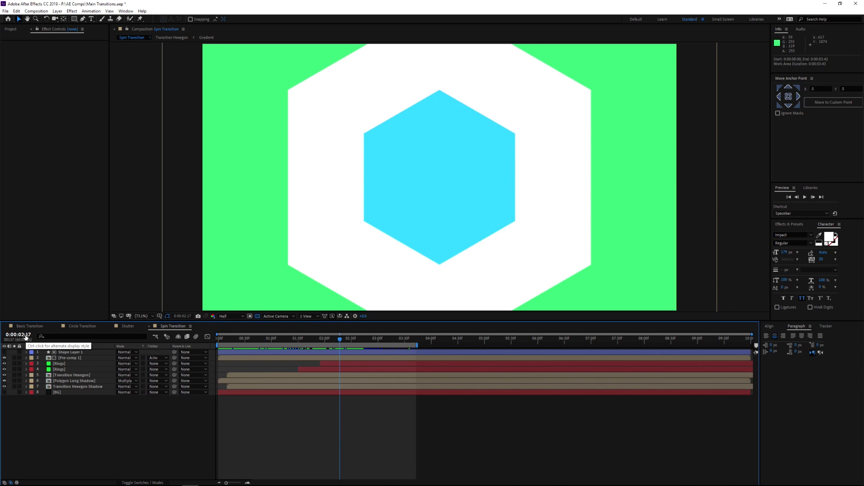
{"action": "mouse_move", "coordinate": [340, 340]}
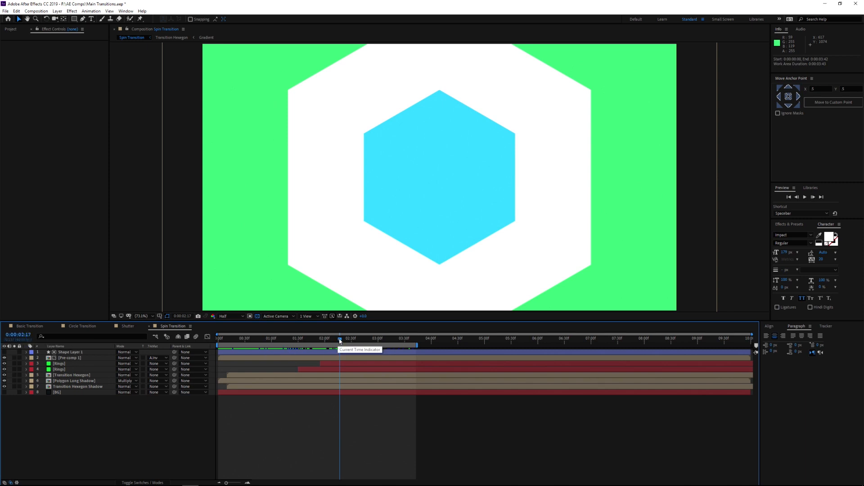
{"action": "left_click", "coordinate": [340, 338]}
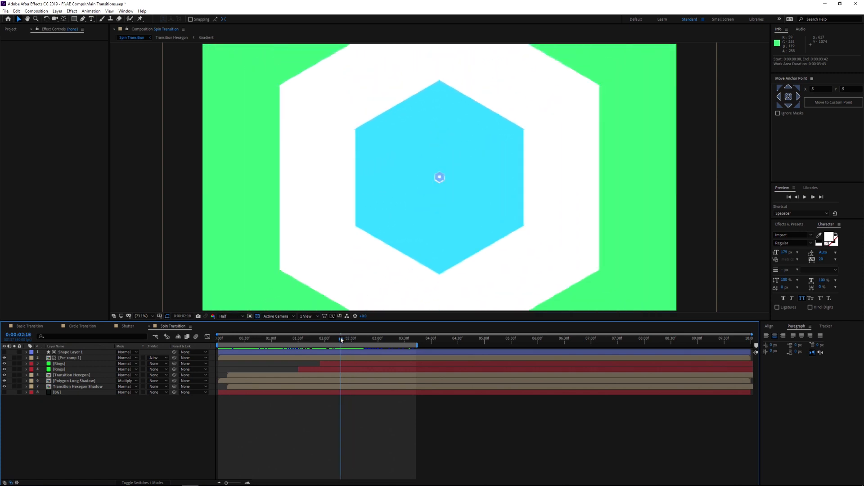
{"action": "left_click", "coordinate": [342, 337]}
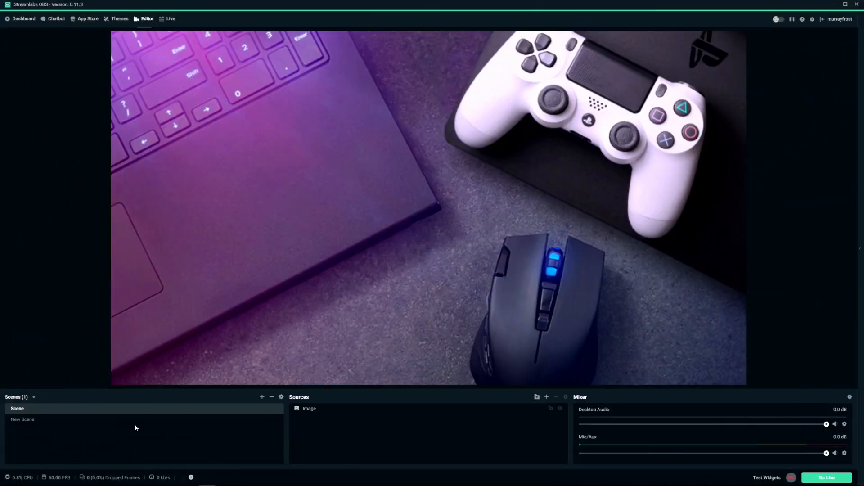
{"action": "mouse_move", "coordinate": [250, 428]}
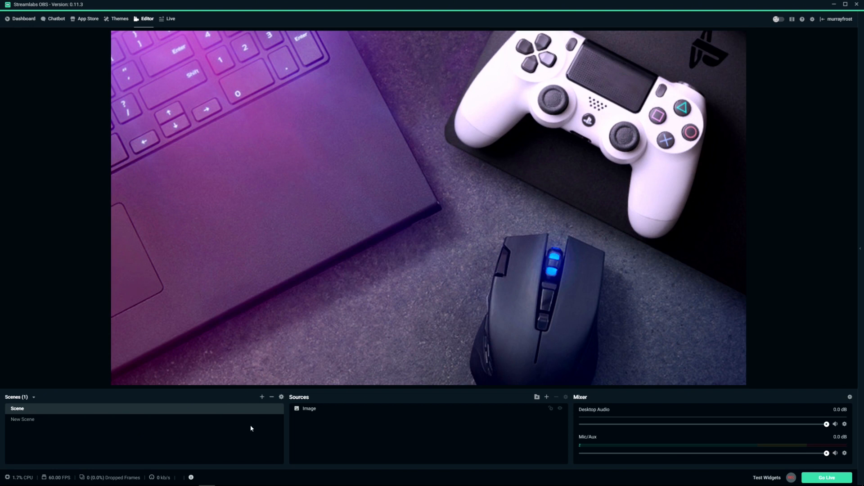
{"action": "mouse_move", "coordinate": [184, 354]}
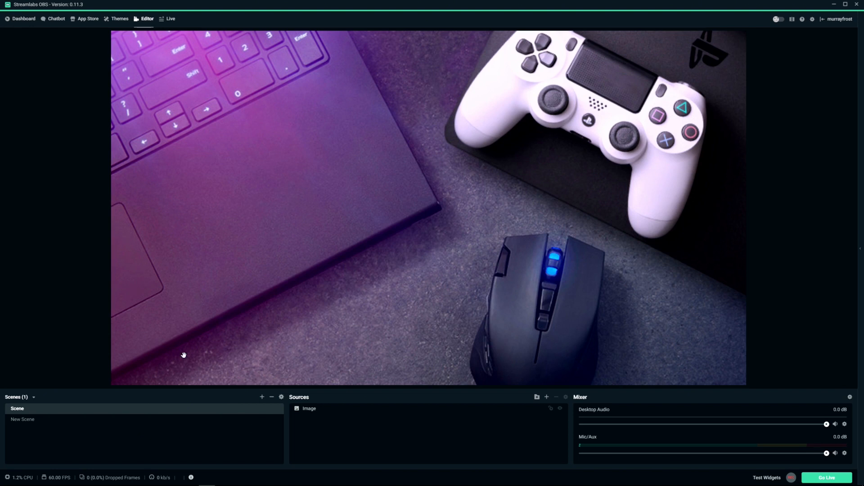
{"action": "mouse_move", "coordinate": [244, 235]}
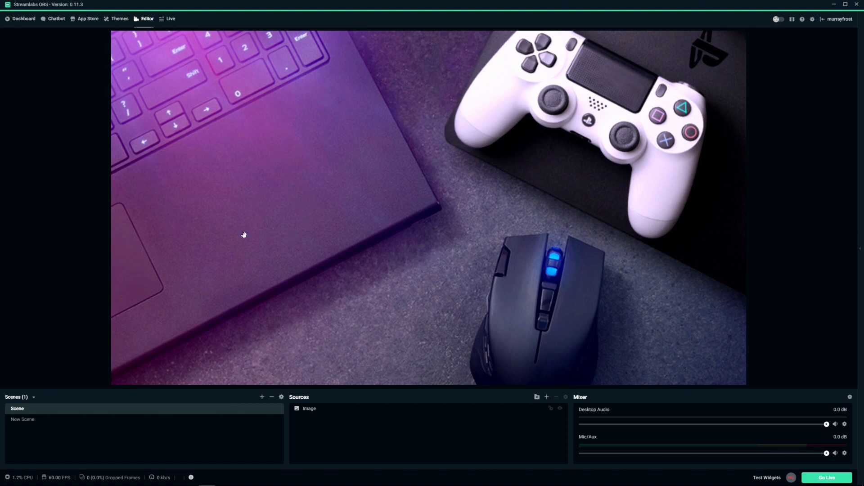
{"action": "mouse_move", "coordinate": [122, 358]}
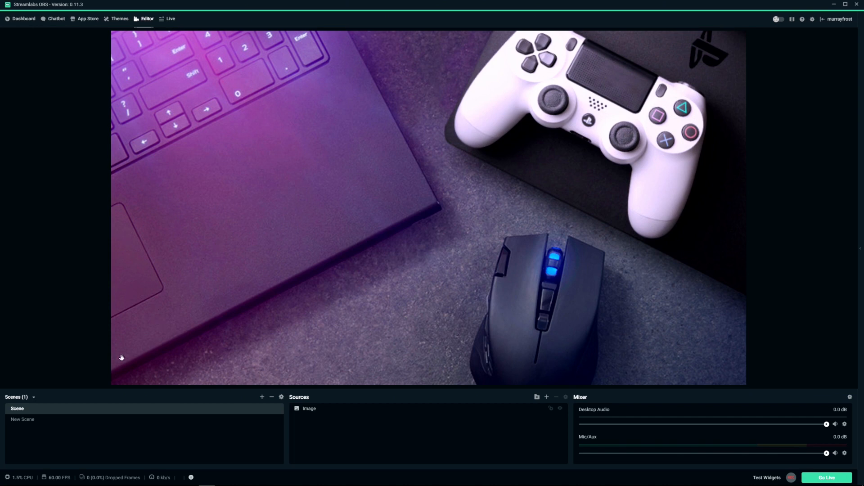
{"action": "mouse_move", "coordinate": [484, 185]}
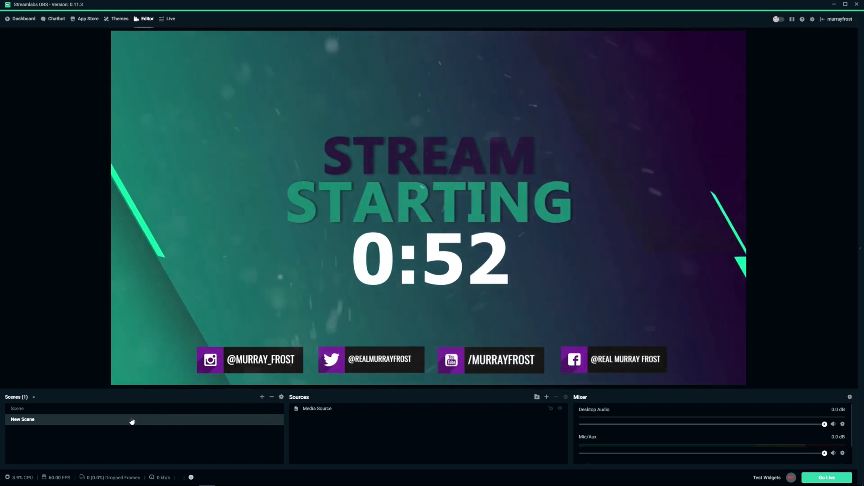
{"action": "left_click", "coordinate": [16, 409]}
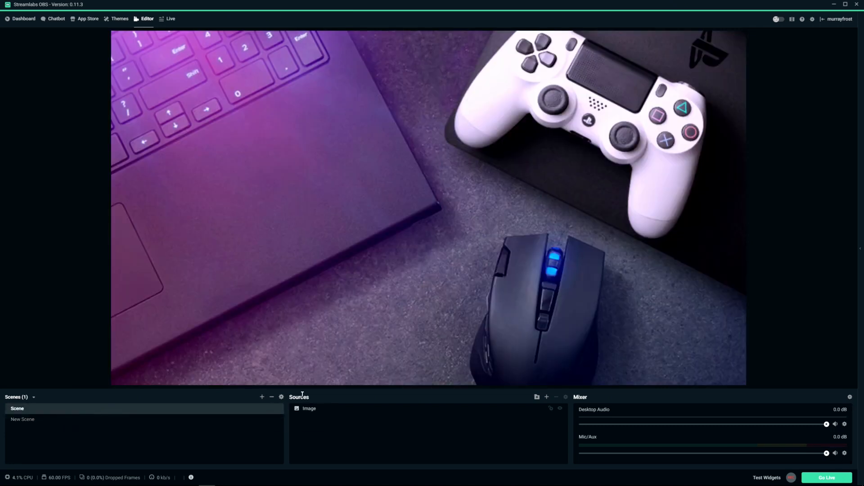
{"action": "mouse_move", "coordinate": [281, 397]}
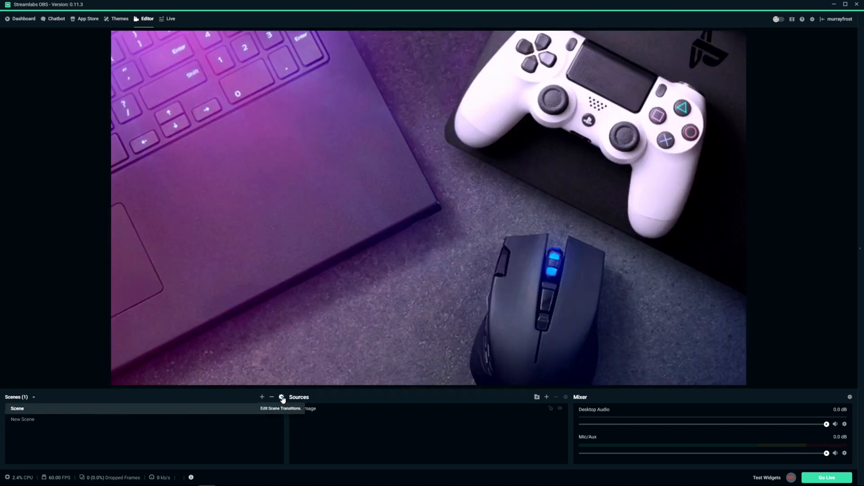
Step: Add a scene transition named 'Transition', type Stinger, duration 5000 ms, and browse for its video
{"action": "left_click", "coordinate": [281, 397]}
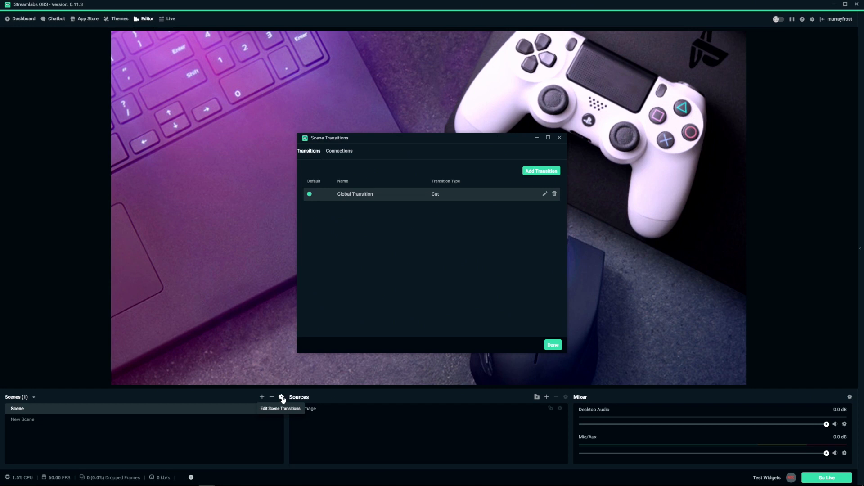
{"action": "mouse_move", "coordinate": [539, 204]}
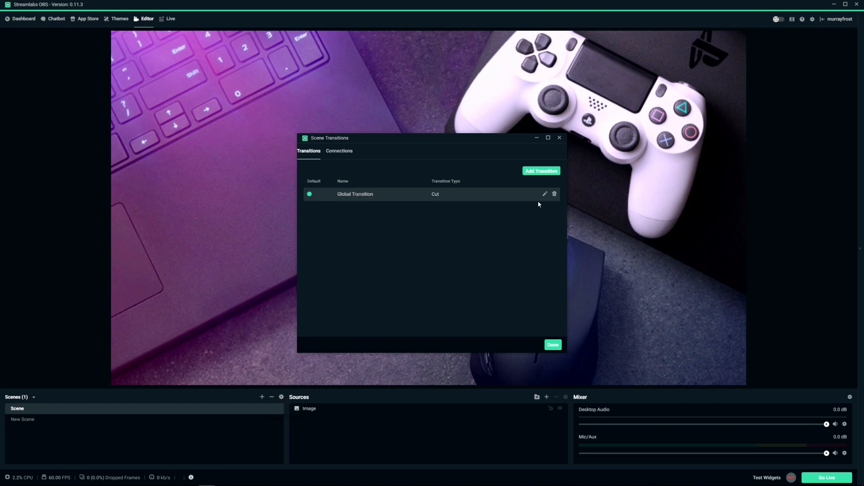
{"action": "left_click", "coordinate": [541, 171]}
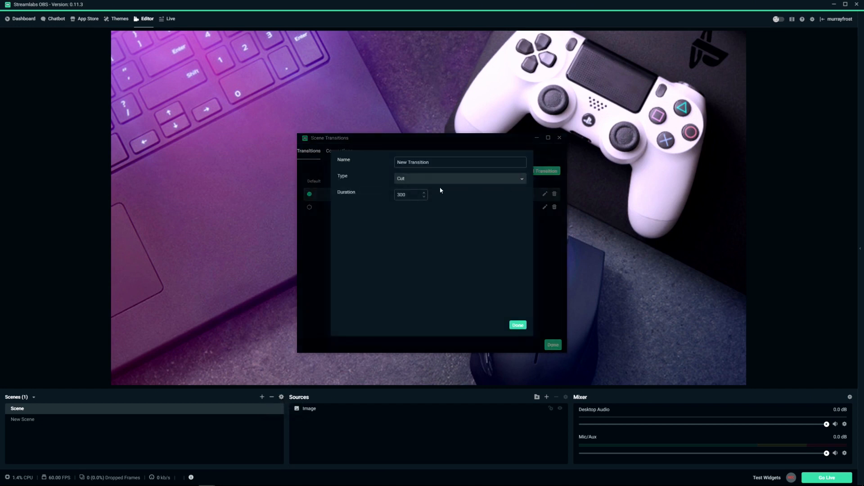
{"action": "triple_click", "coordinate": [460, 162]}
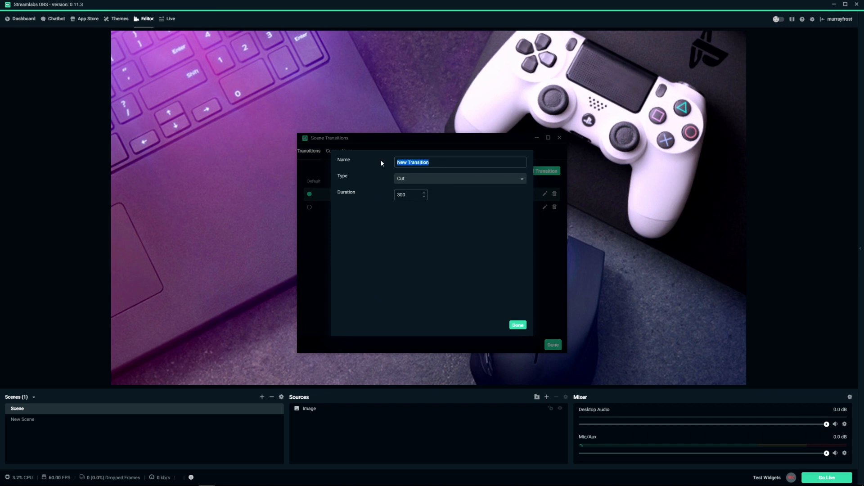
{"action": "type", "text": "Transition"}
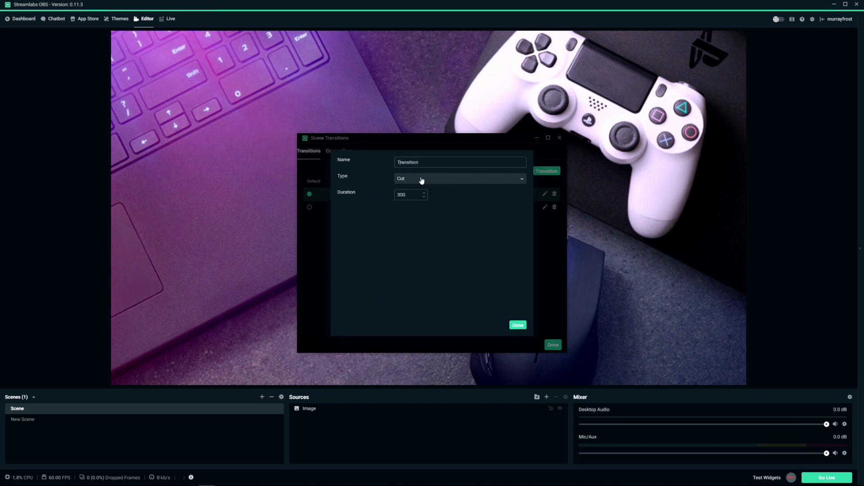
{"action": "left_click", "coordinate": [459, 178]}
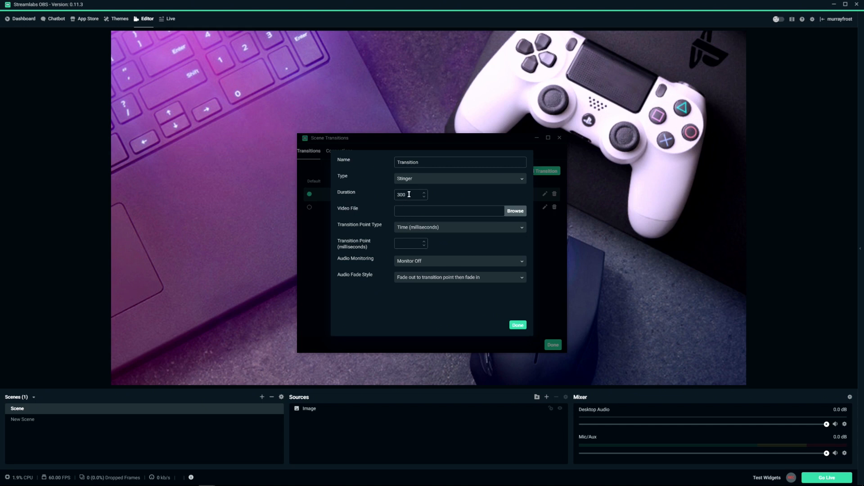
{"action": "triple_click", "coordinate": [408, 194]}
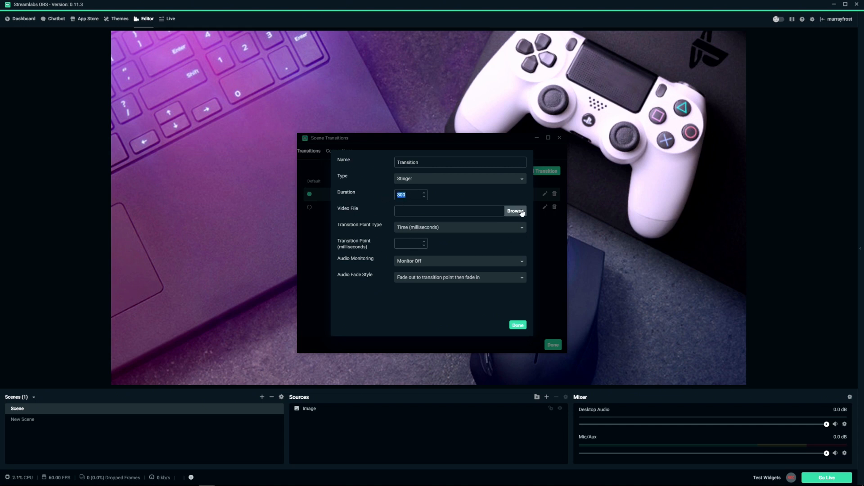
{"action": "mouse_move", "coordinate": [387, 200]}
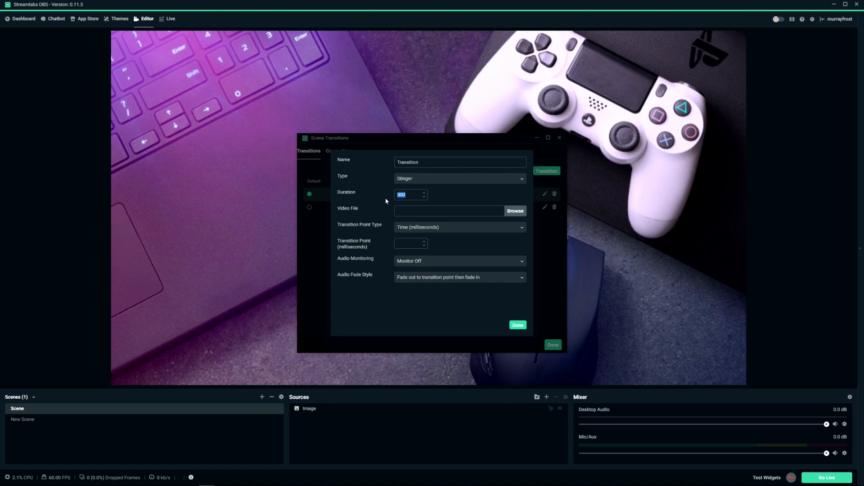
{"action": "mouse_move", "coordinate": [377, 213]}
{"action": "type", "text": "5000"}
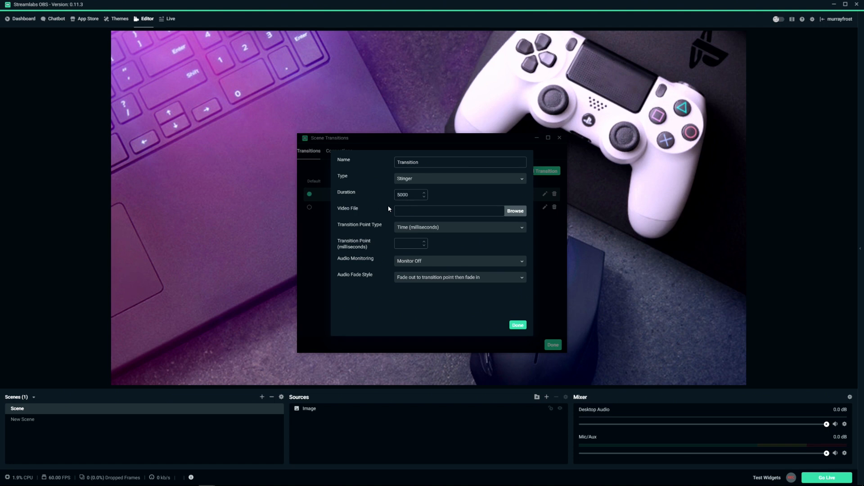
{"action": "mouse_move", "coordinate": [379, 234]}
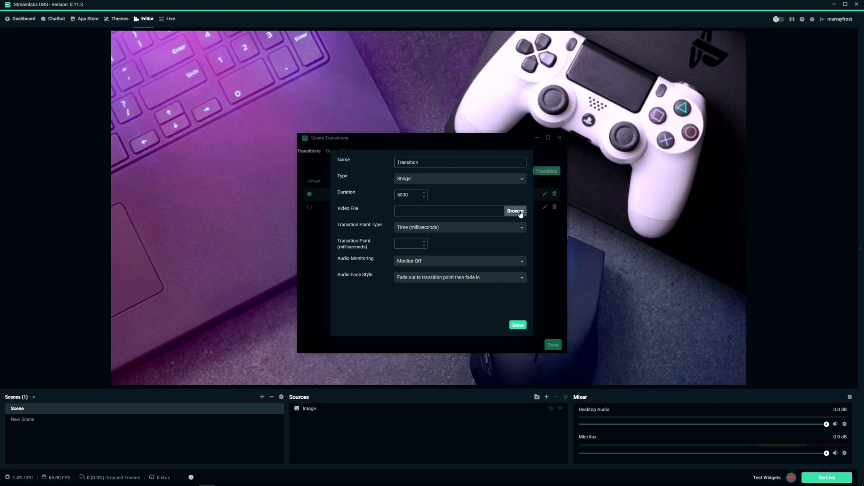
{"action": "left_click", "coordinate": [515, 211]}
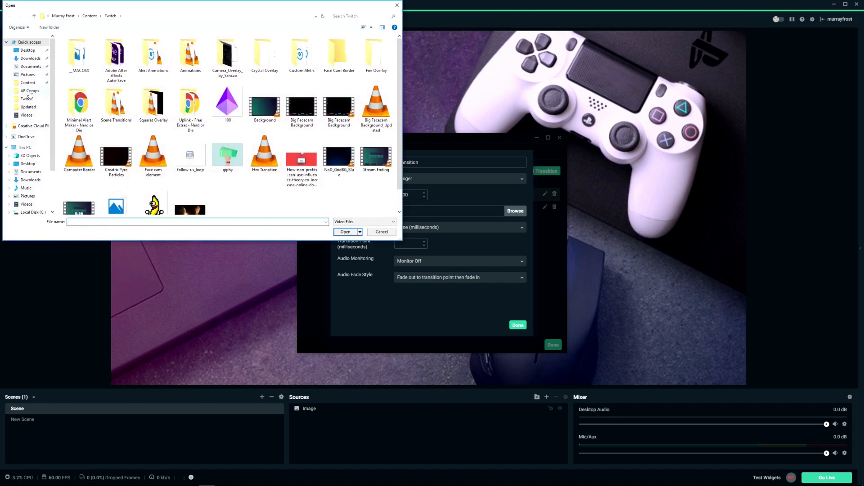
Step: Choose Circle Transition_New.mov from the AE Comps folder as the stinger video, then switch to After Effects
{"action": "double_click", "coordinate": [29, 90]}
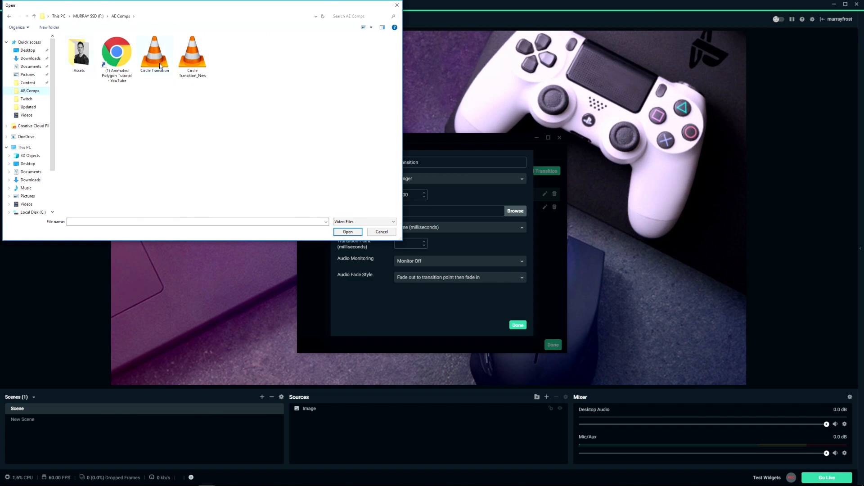
{"action": "left_click", "coordinate": [193, 52]}
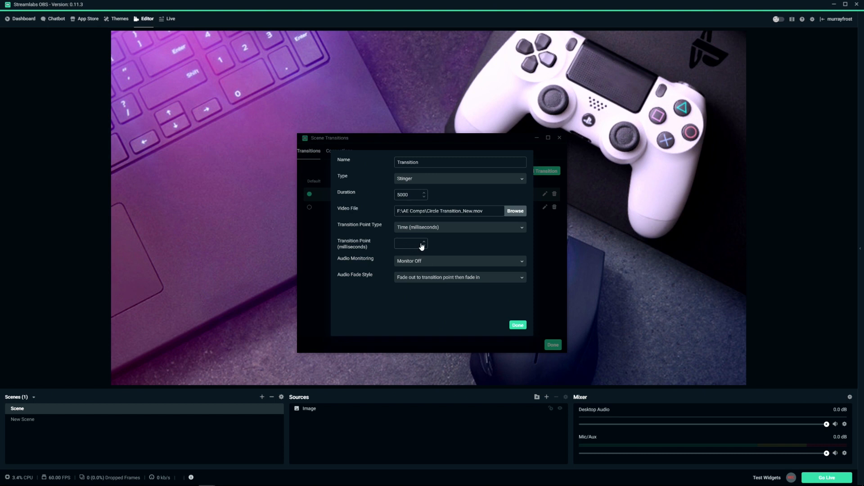
{"action": "mouse_move", "coordinate": [202, 383]}
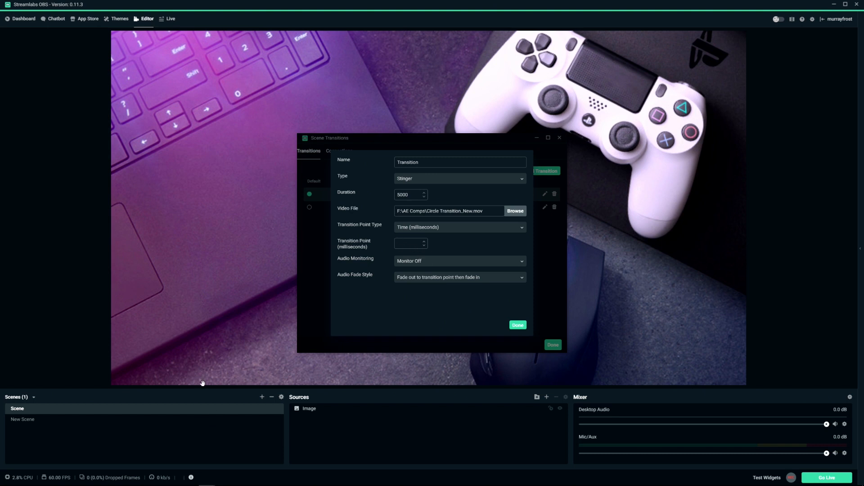
{"action": "mouse_move", "coordinate": [296, 235]}
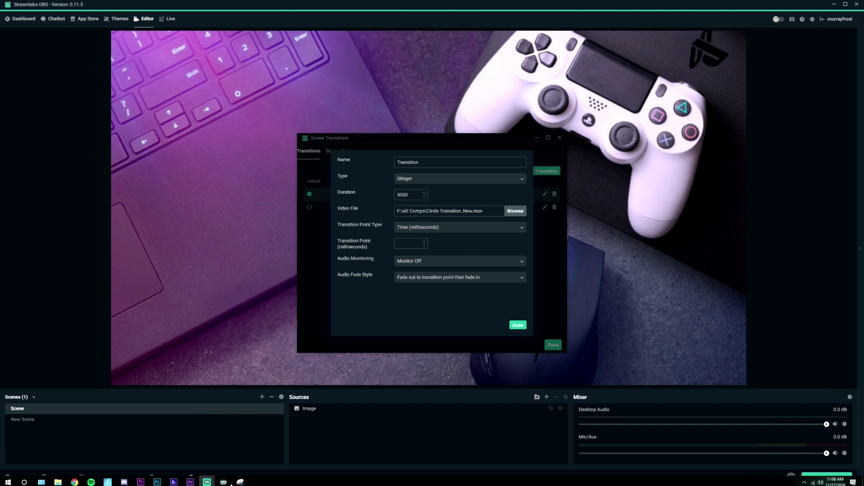
{"action": "mouse_move", "coordinate": [190, 478]}
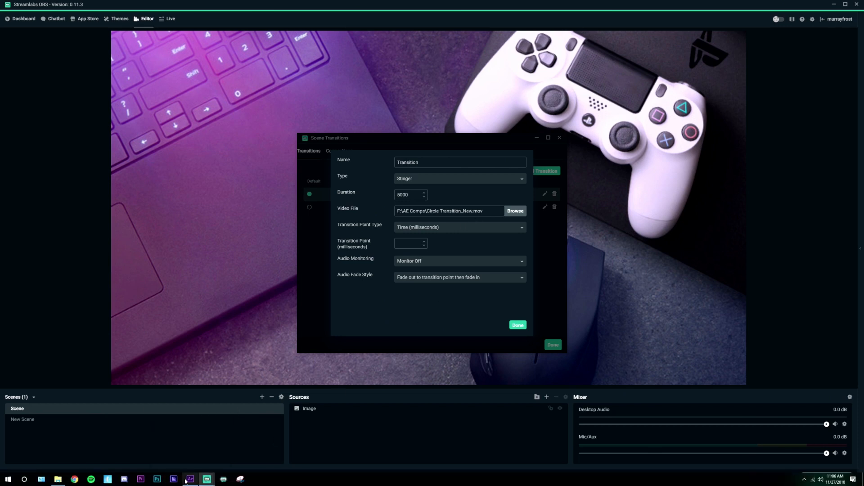
{"action": "left_click", "coordinate": [190, 478]}
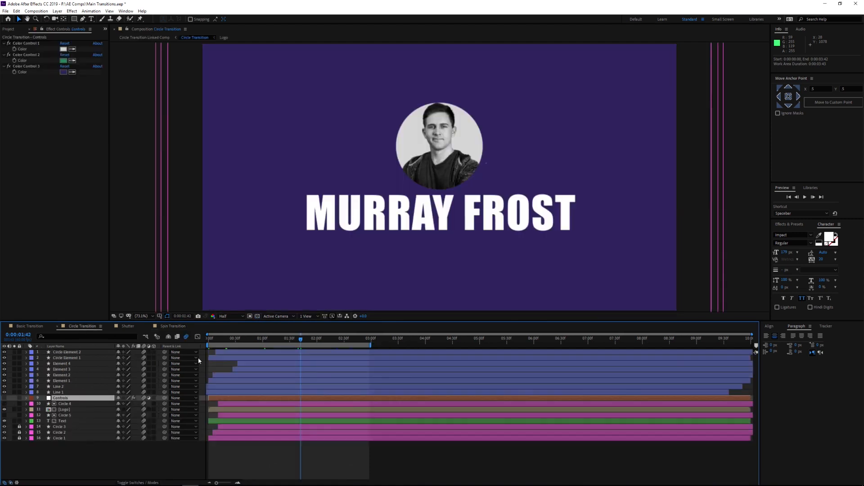
Step: Scrub the Circle Transition timeline to check where the wipe fully covers the frame
{"action": "left_click", "coordinate": [244, 338]}
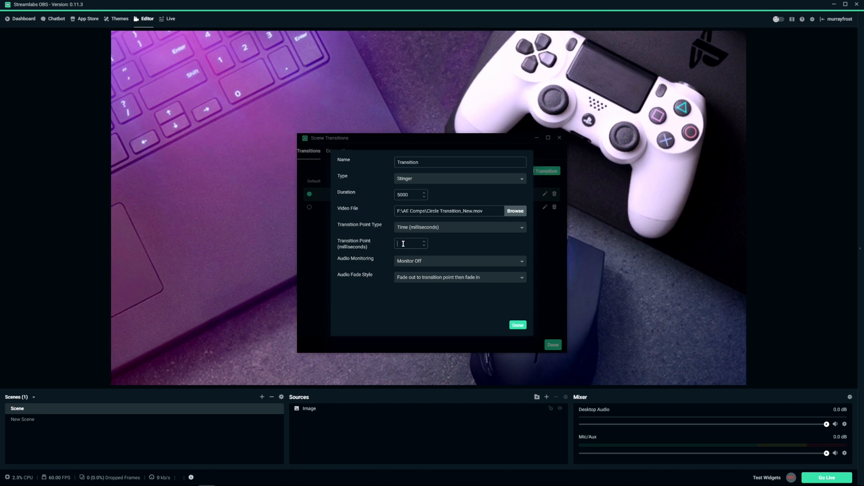
Step: Set the stinger's transition point to 1000 ms and save the transition
{"action": "type", "text": "1000"}
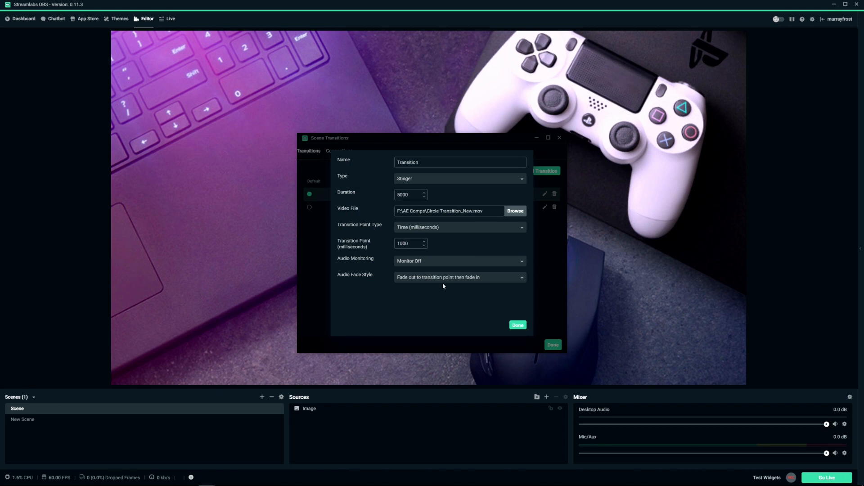
{"action": "mouse_move", "coordinate": [428, 305]}
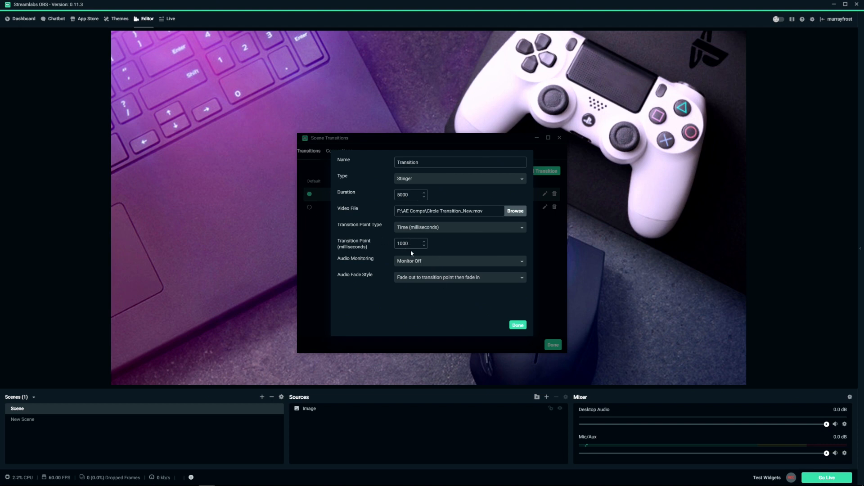
{"action": "mouse_move", "coordinate": [127, 392]}
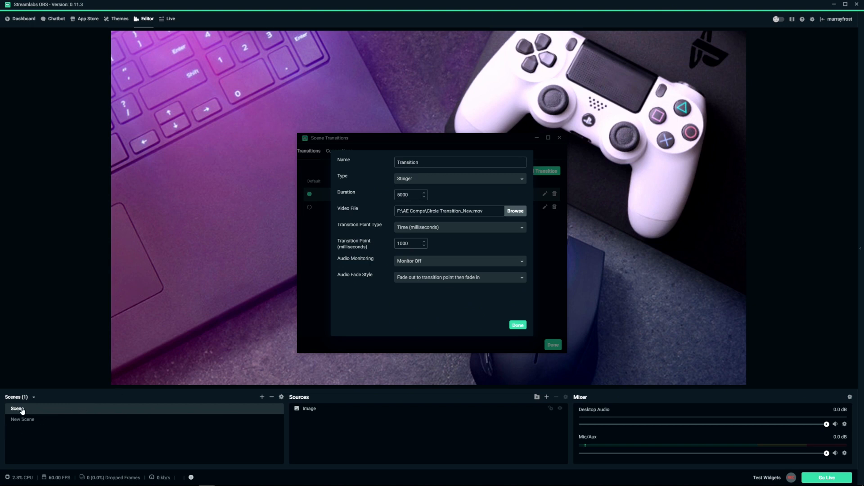
{"action": "mouse_move", "coordinate": [422, 273]}
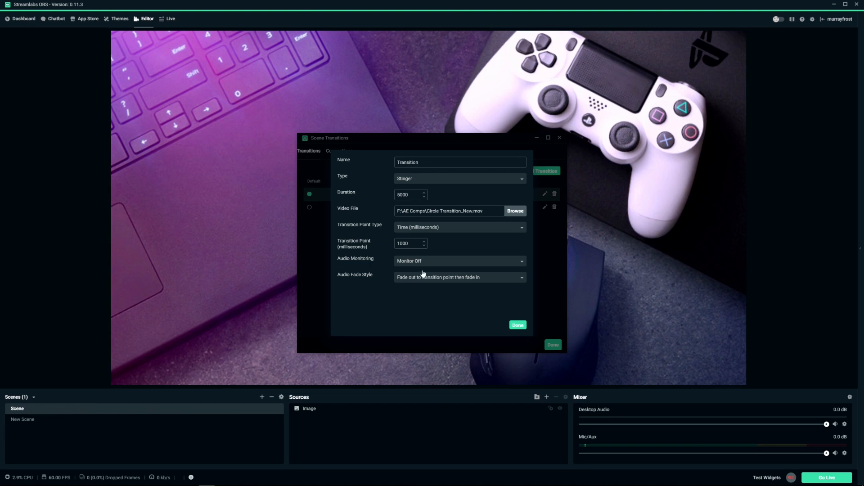
{"action": "mouse_move", "coordinate": [565, 293]}
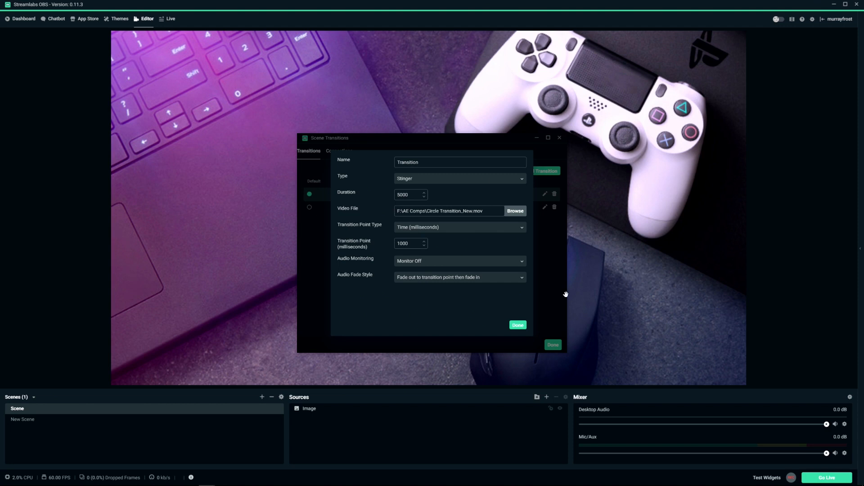
{"action": "mouse_move", "coordinate": [491, 330]}
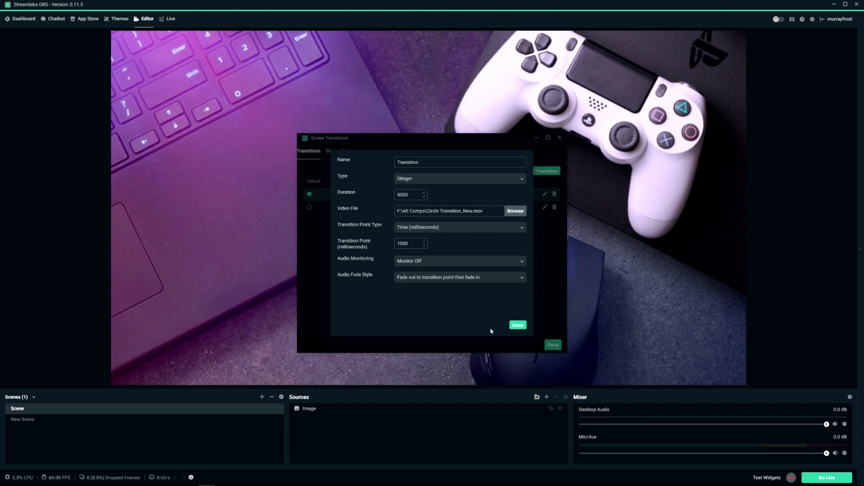
{"action": "left_click", "coordinate": [516, 325]}
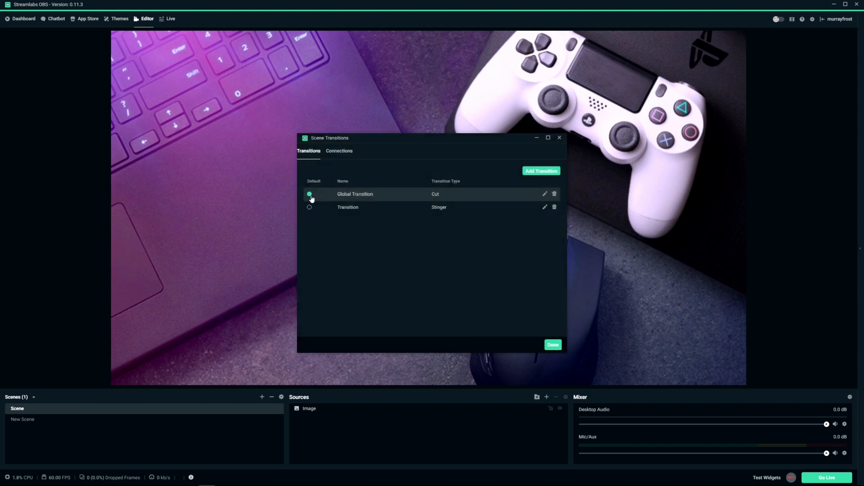
Step: Make 'Transition' the default, then switch to New Scene to watch the circle wipe play
{"action": "left_click", "coordinate": [309, 207]}
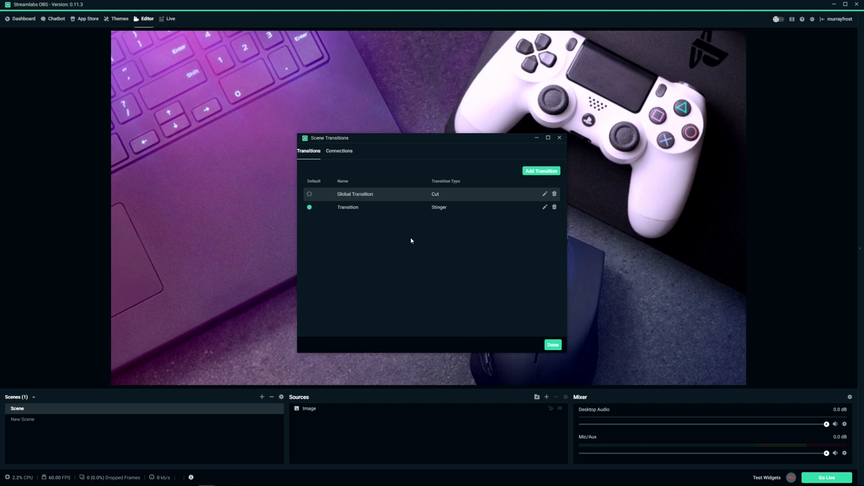
{"action": "left_click", "coordinate": [552, 345]}
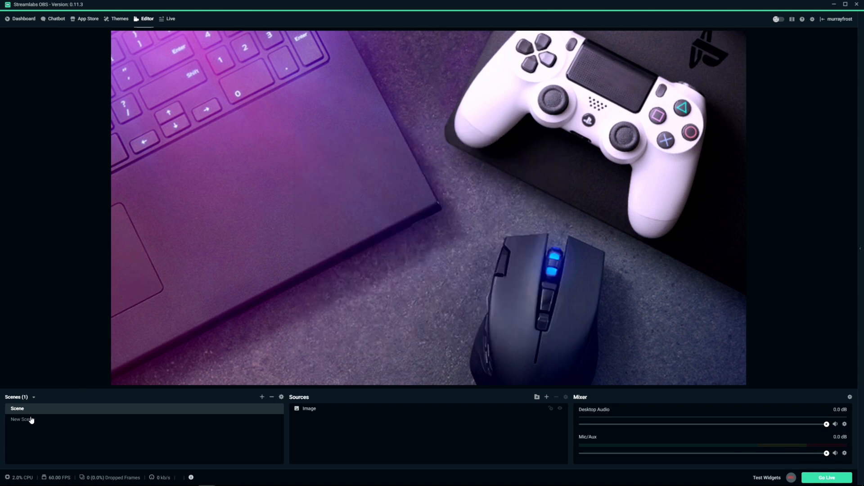
{"action": "left_click", "coordinate": [24, 420]}
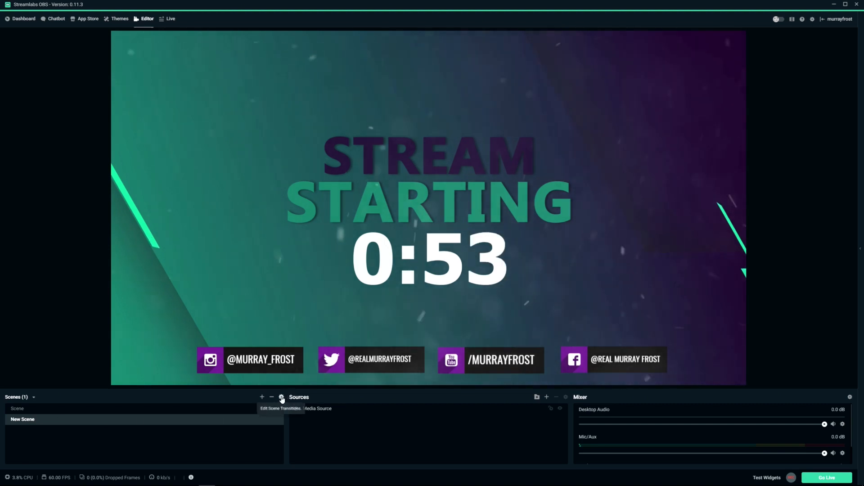
{"action": "left_click", "coordinate": [281, 397]}
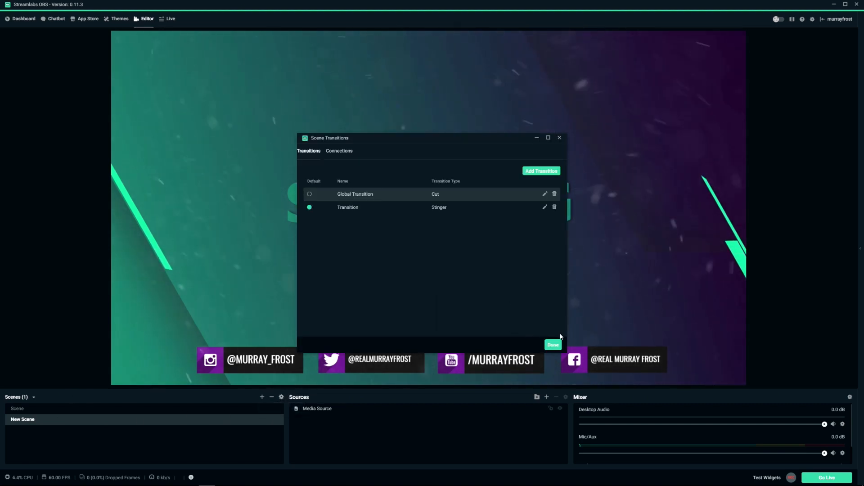
{"action": "left_click", "coordinate": [552, 345]}
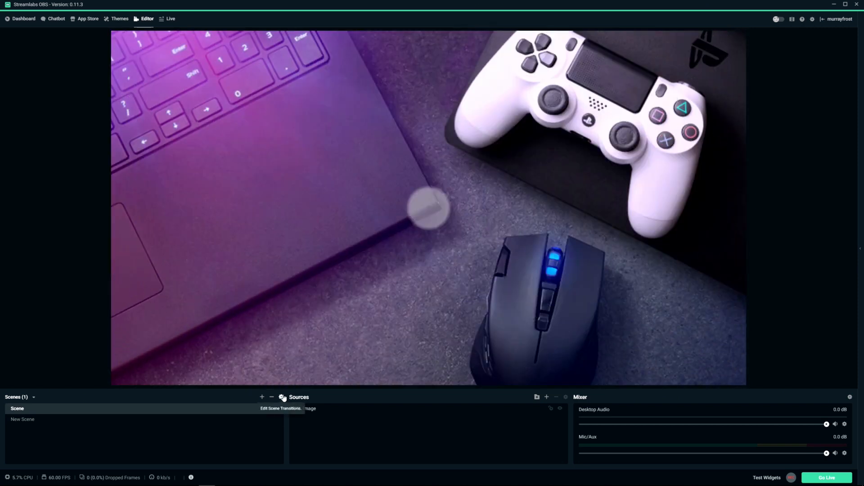
Step: Add another transition 'New Transition' of type Stinger with 5000 ms duration and save it
{"action": "left_click", "coordinate": [282, 397]}
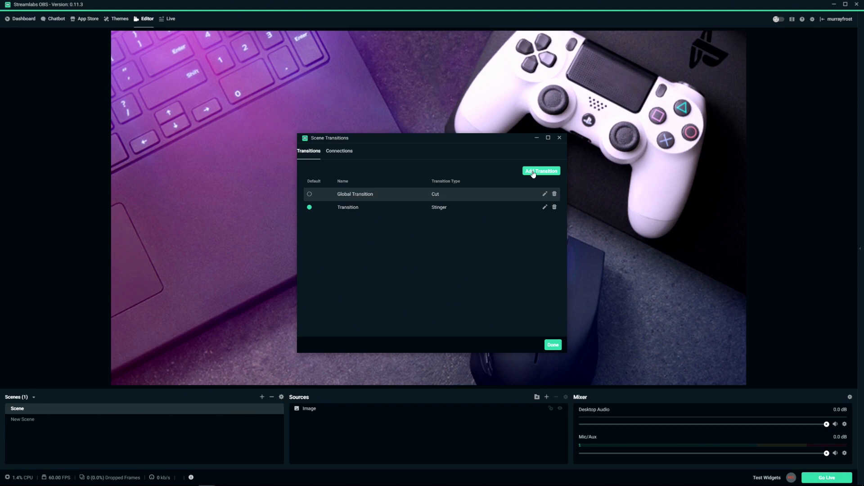
{"action": "left_click", "coordinate": [540, 171]}
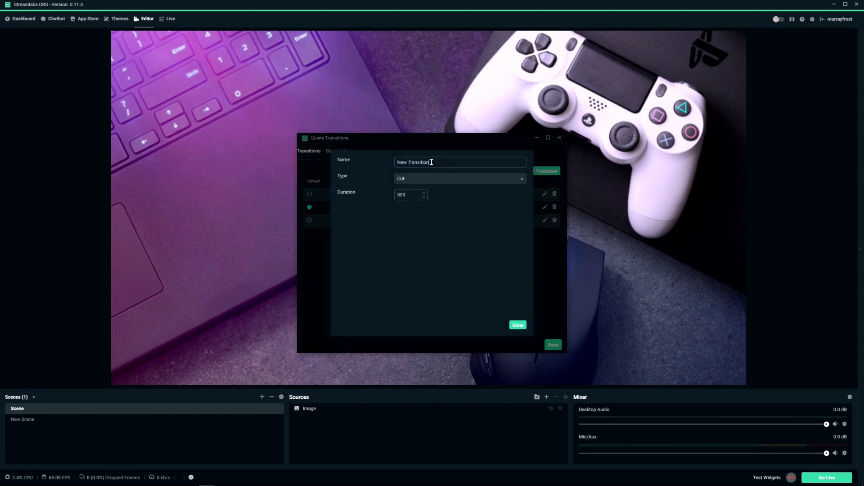
{"action": "left_click", "coordinate": [459, 179]}
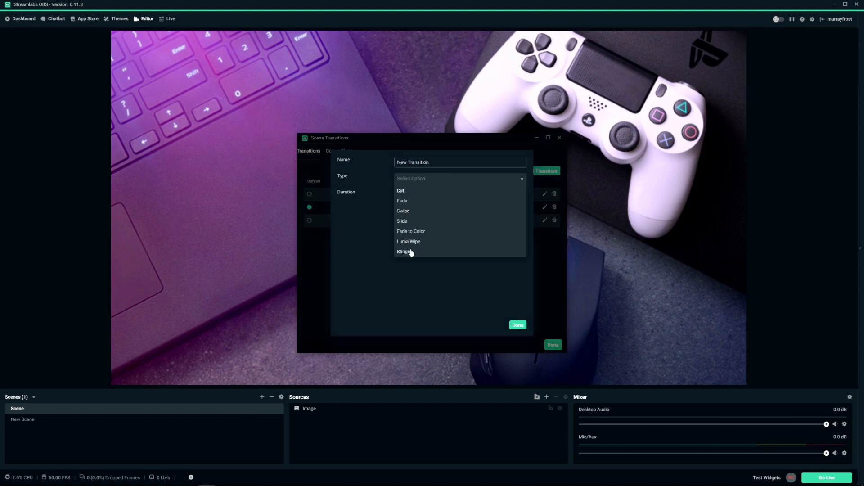
{"action": "left_click", "coordinate": [405, 252]}
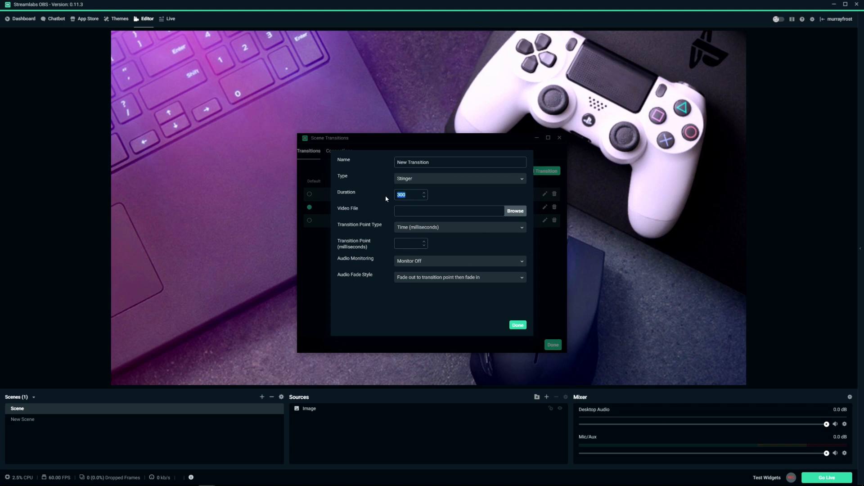
{"action": "type", "text": "5000"}
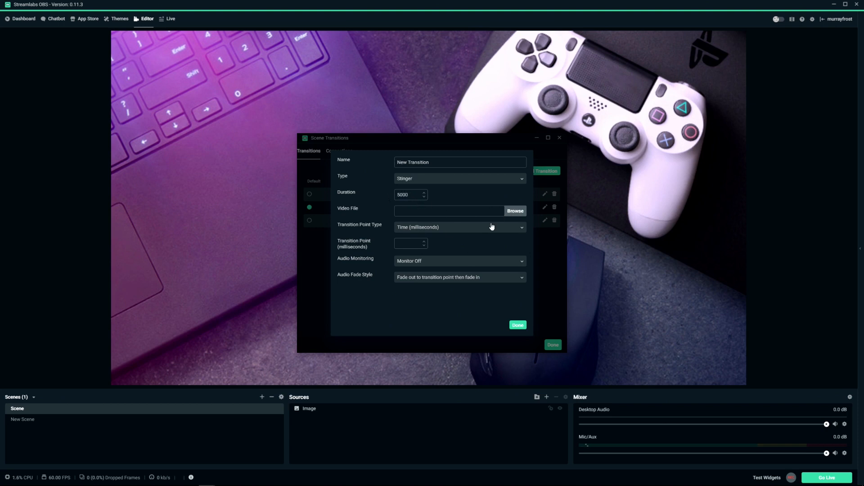
{"action": "mouse_move", "coordinate": [191, 220]}
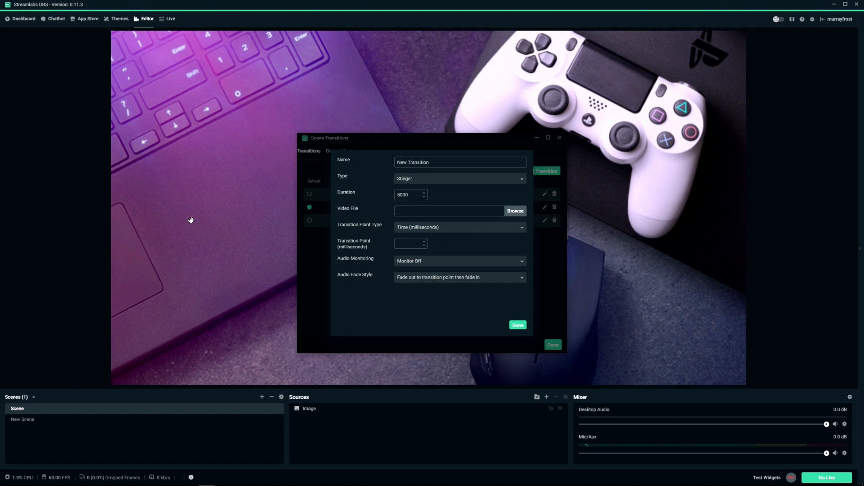
{"action": "mouse_move", "coordinate": [387, 206]}
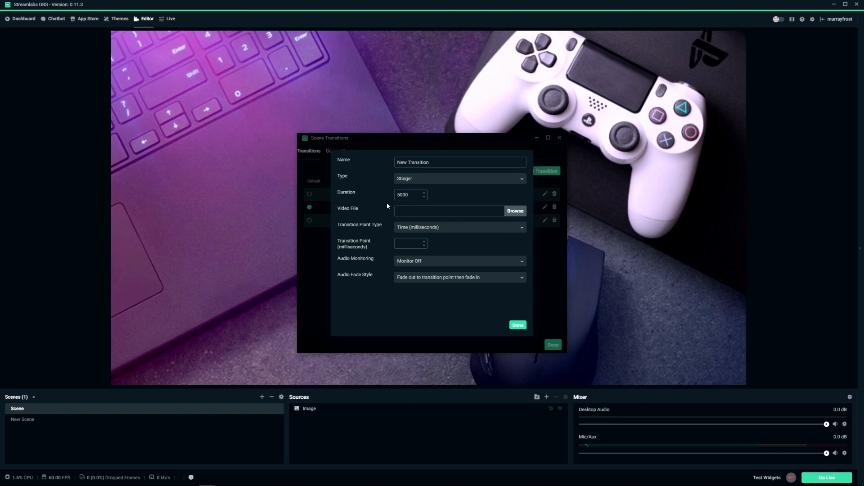
{"action": "left_click", "coordinate": [408, 243]}
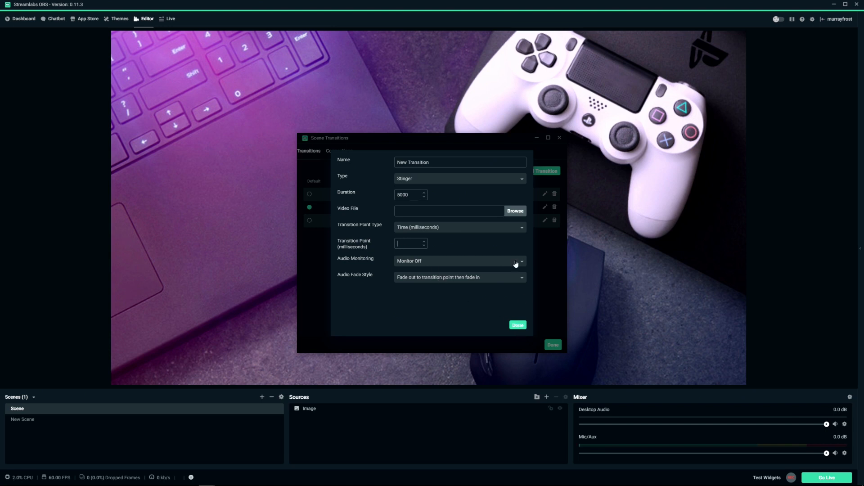
{"action": "left_click", "coordinate": [516, 325]}
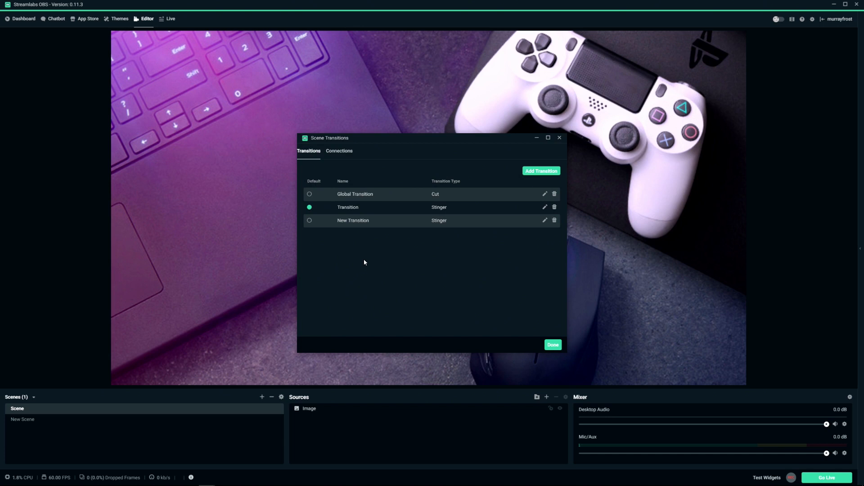
{"action": "mouse_move", "coordinate": [345, 285]}
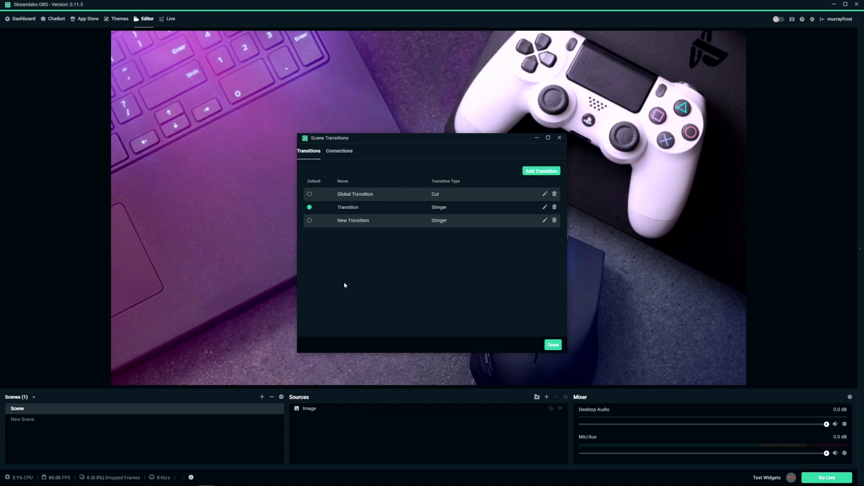
Step: Briefly make 'New Transition' default, restore 'Transition' as default, and close Scene Transitions
{"action": "left_click", "coordinate": [309, 220]}
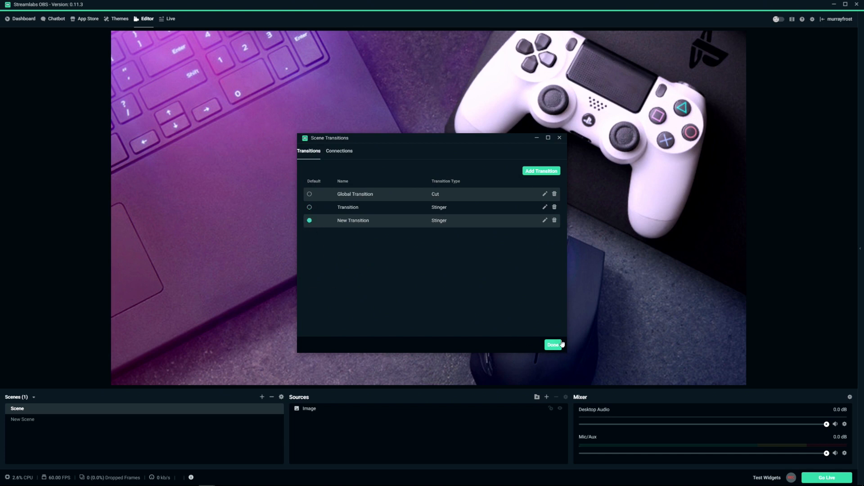
{"action": "mouse_move", "coordinate": [177, 226]}
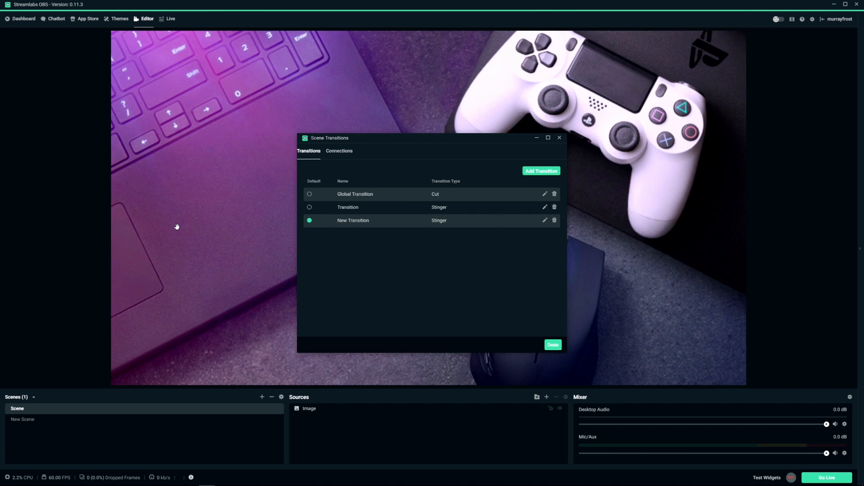
{"action": "mouse_move", "coordinate": [402, 330]}
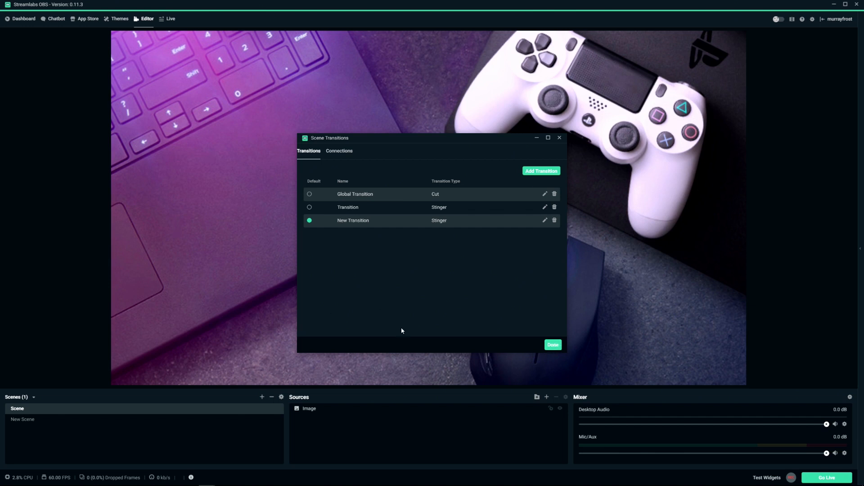
{"action": "mouse_move", "coordinate": [342, 232]}
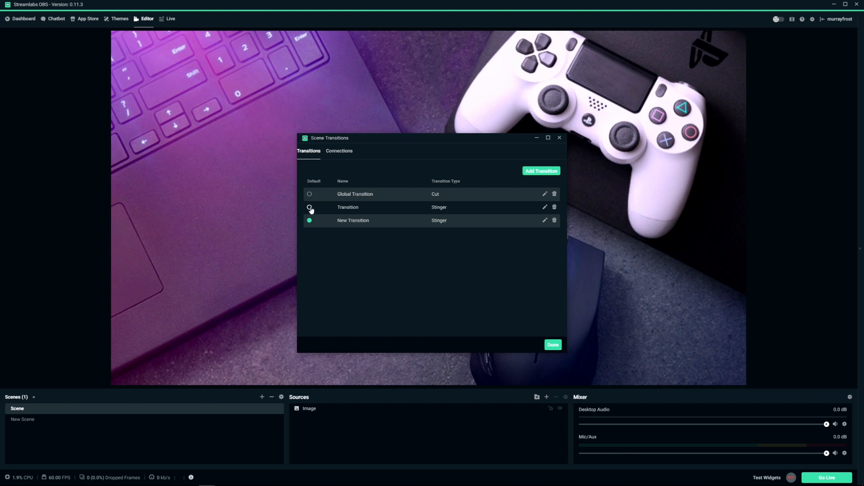
{"action": "left_click", "coordinate": [308, 207]}
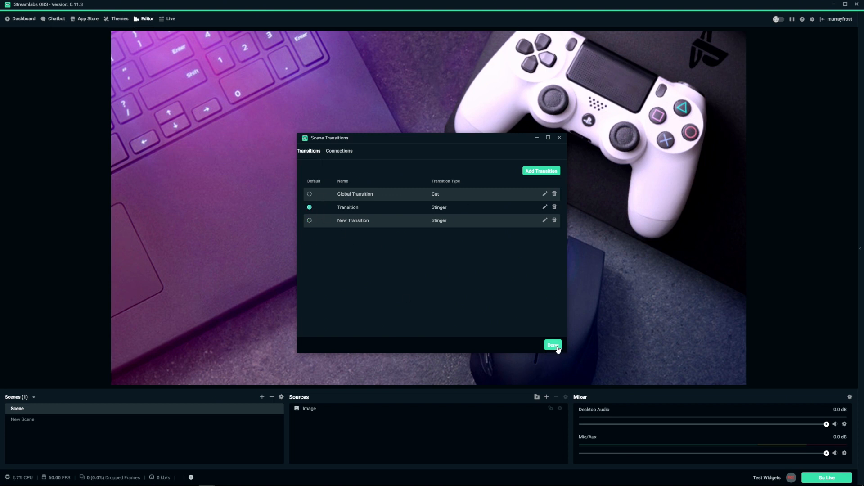
{"action": "left_click", "coordinate": [553, 345]}
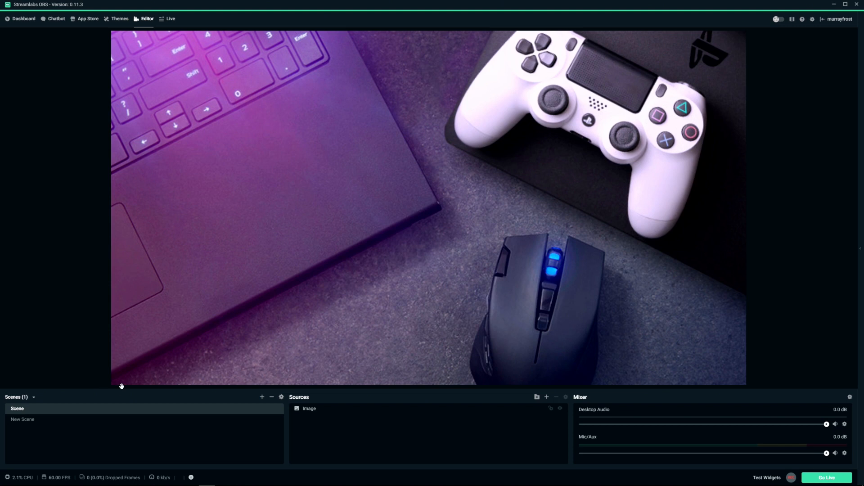